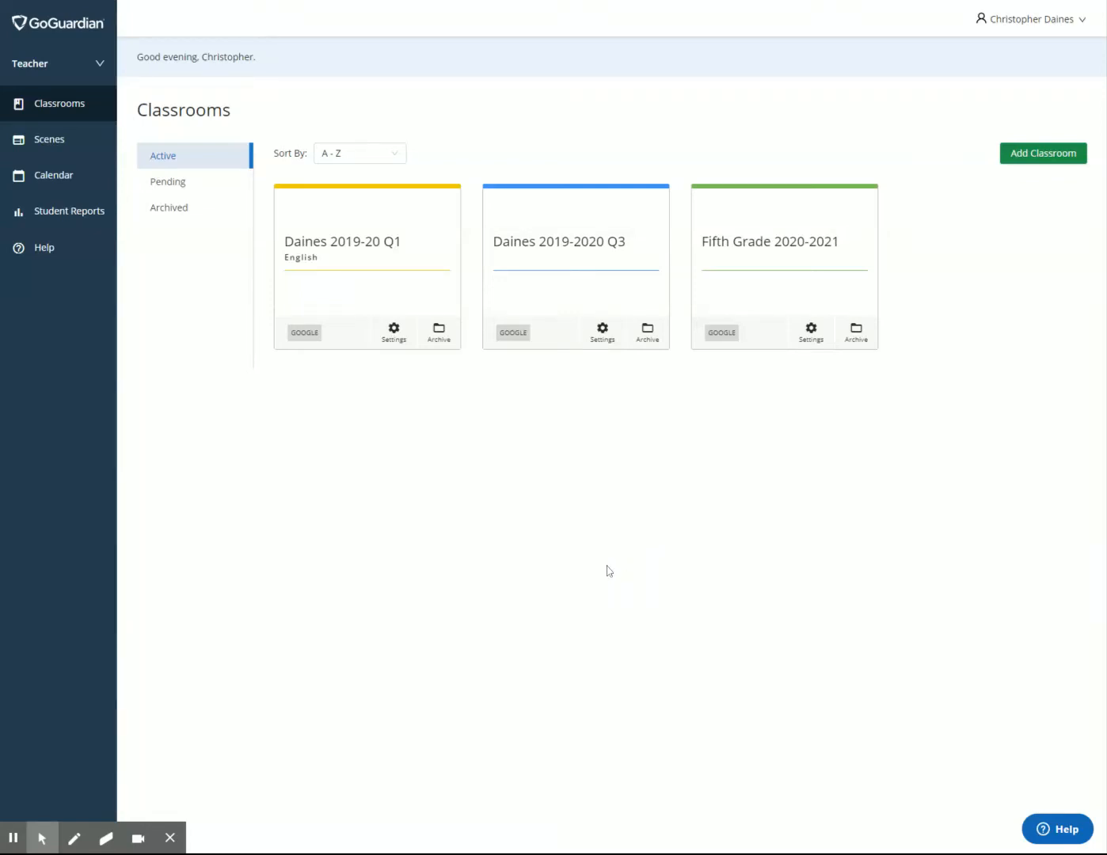
mouse_move(677, 584)
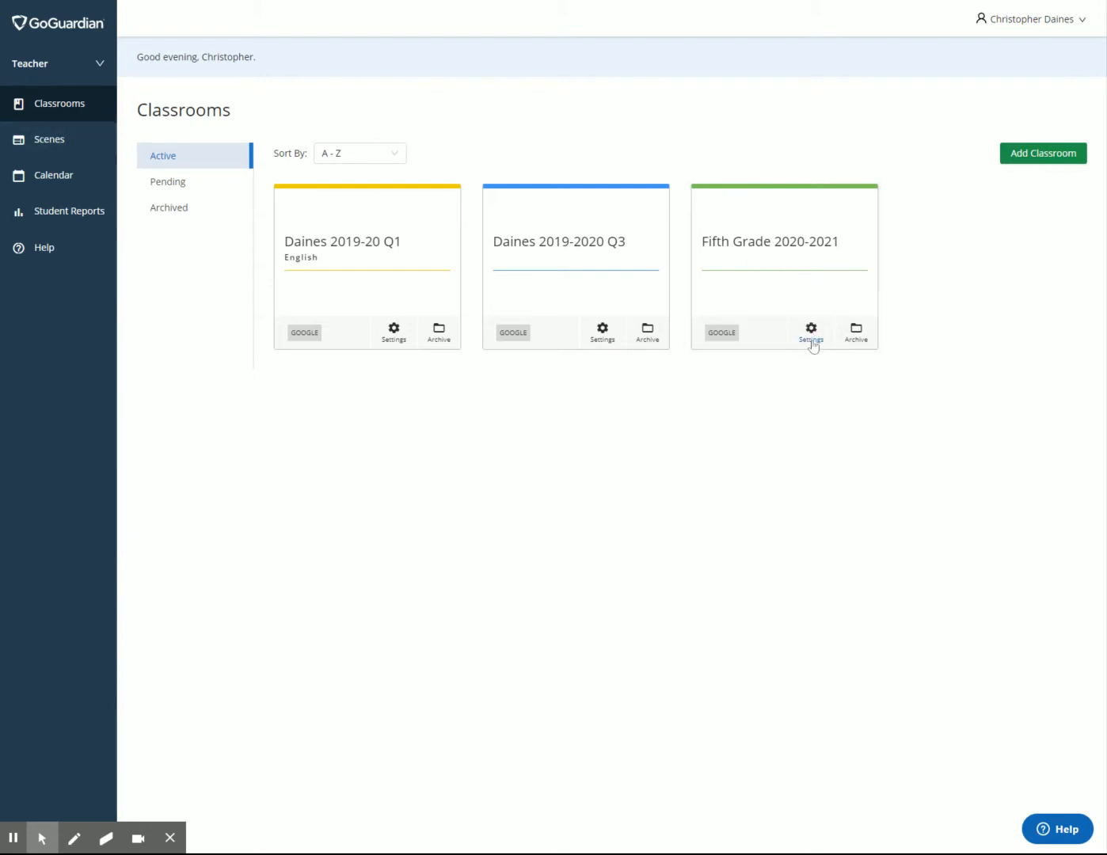
Step: Open Settings on the Fifth Grade 2020-2021 classroom card
left_click(810, 328)
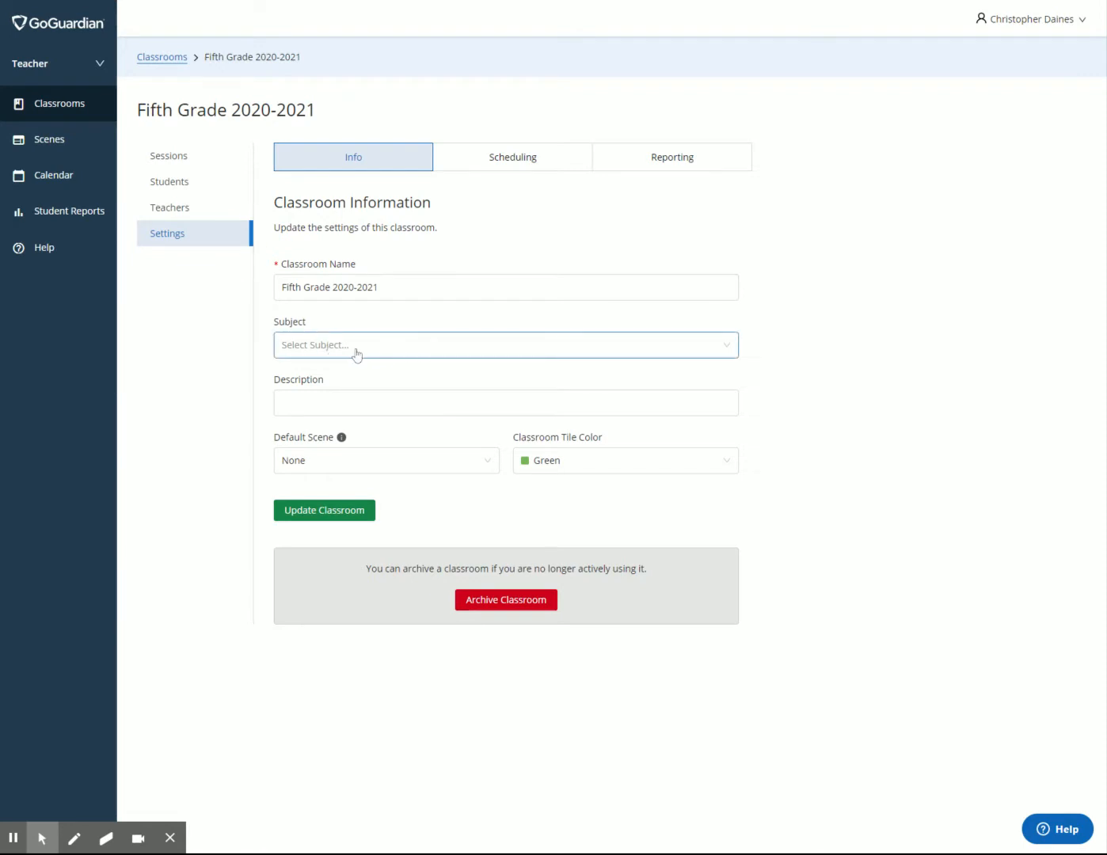
Step: Choose English from the classroom's Subject dropdown in the Info tab
left_click(505, 344)
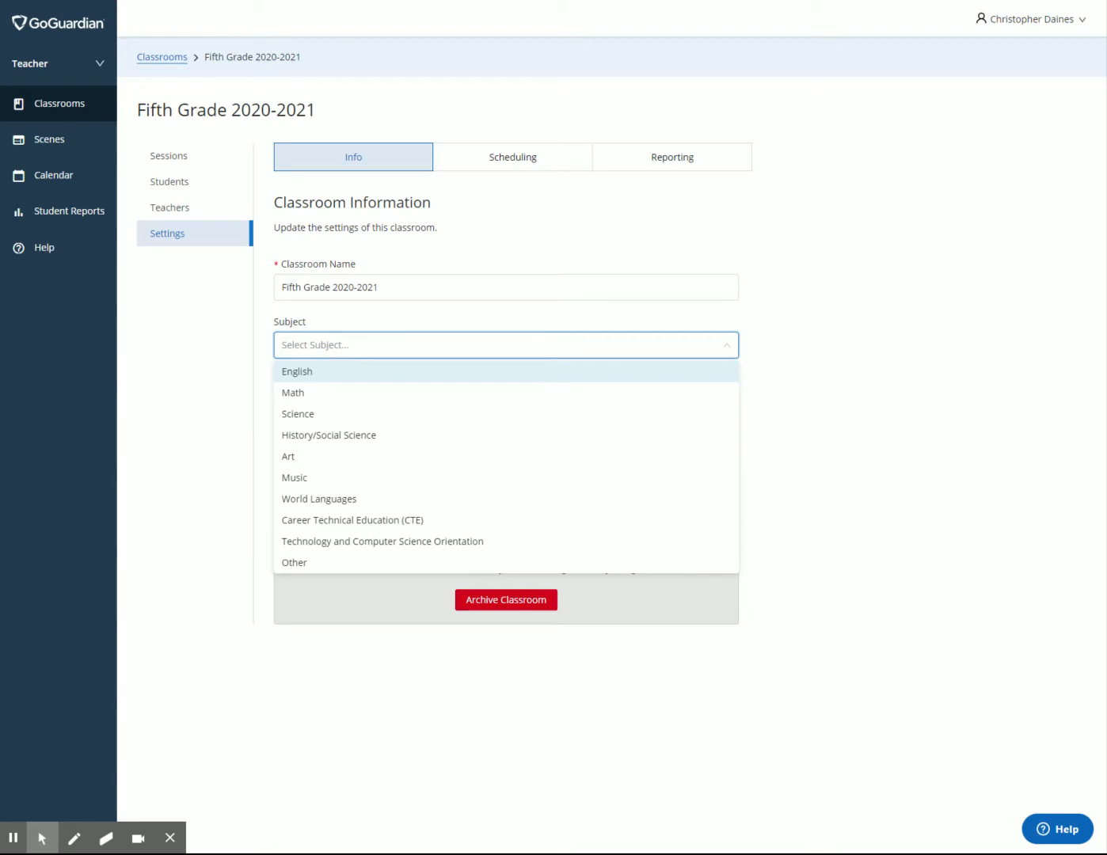
mouse_move(320, 373)
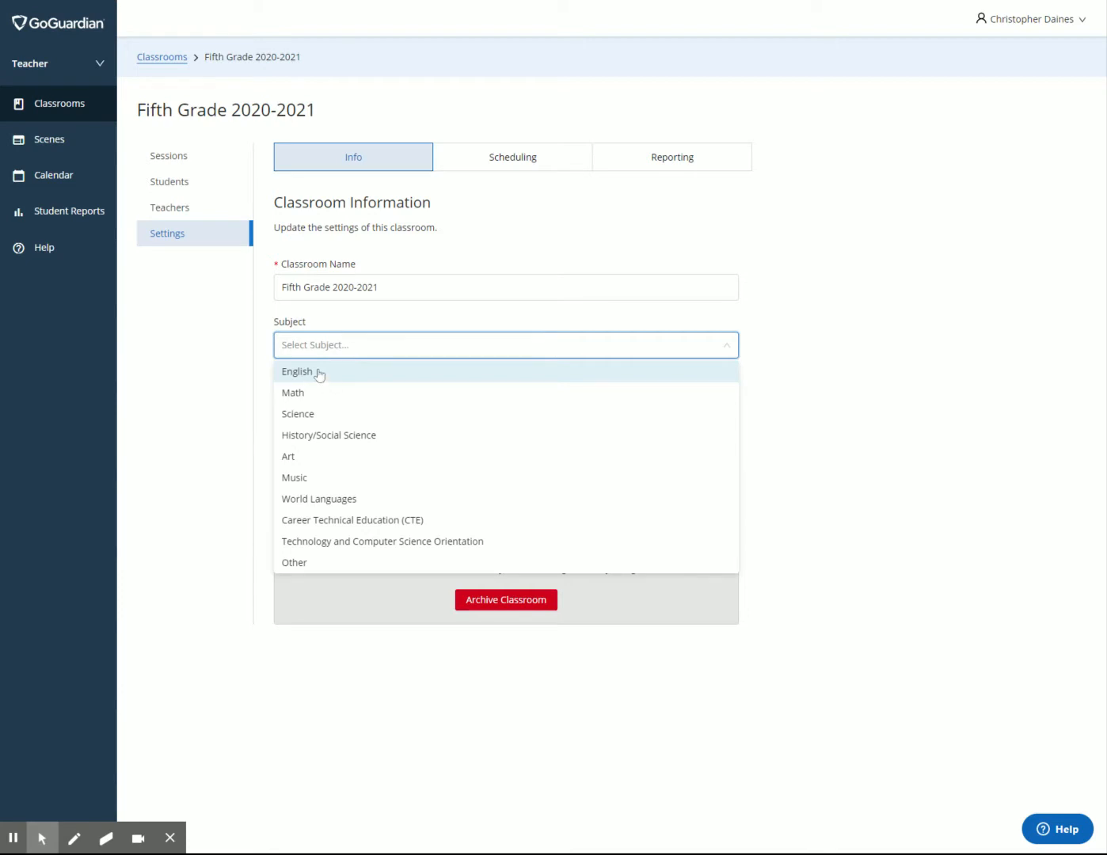
left_click(296, 371)
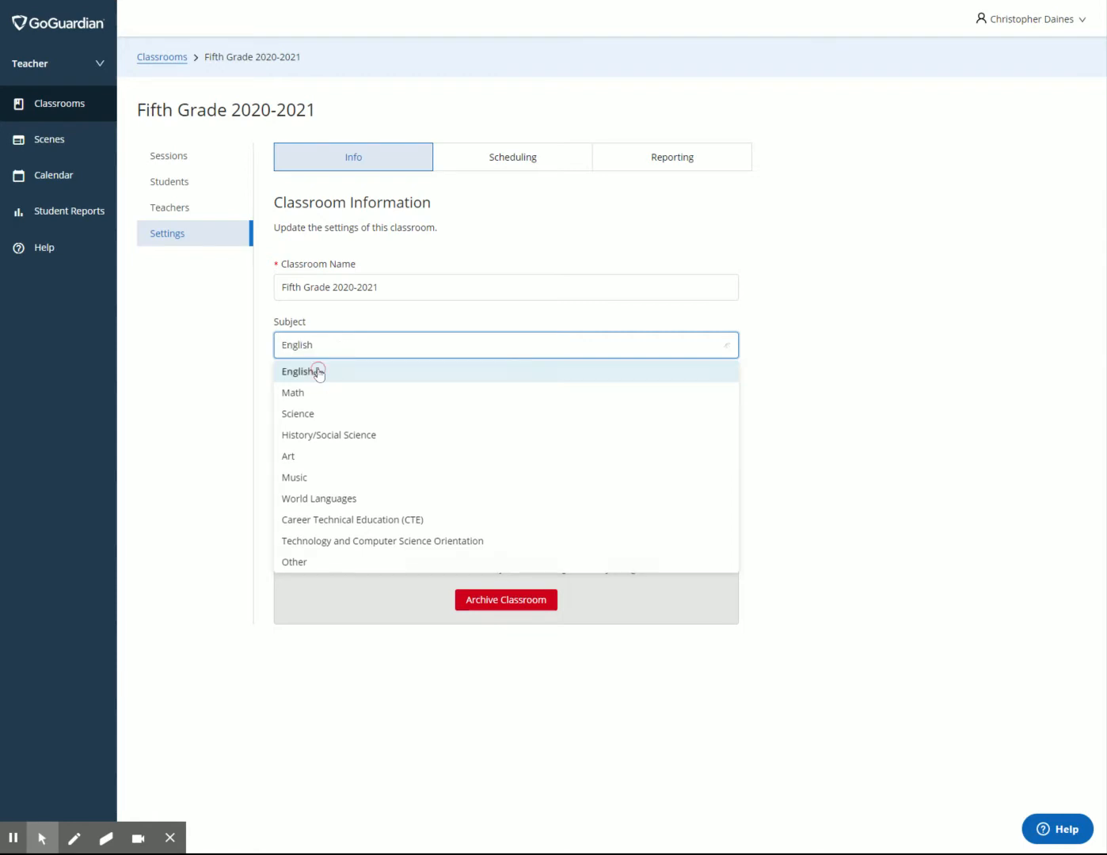
left_click(299, 371)
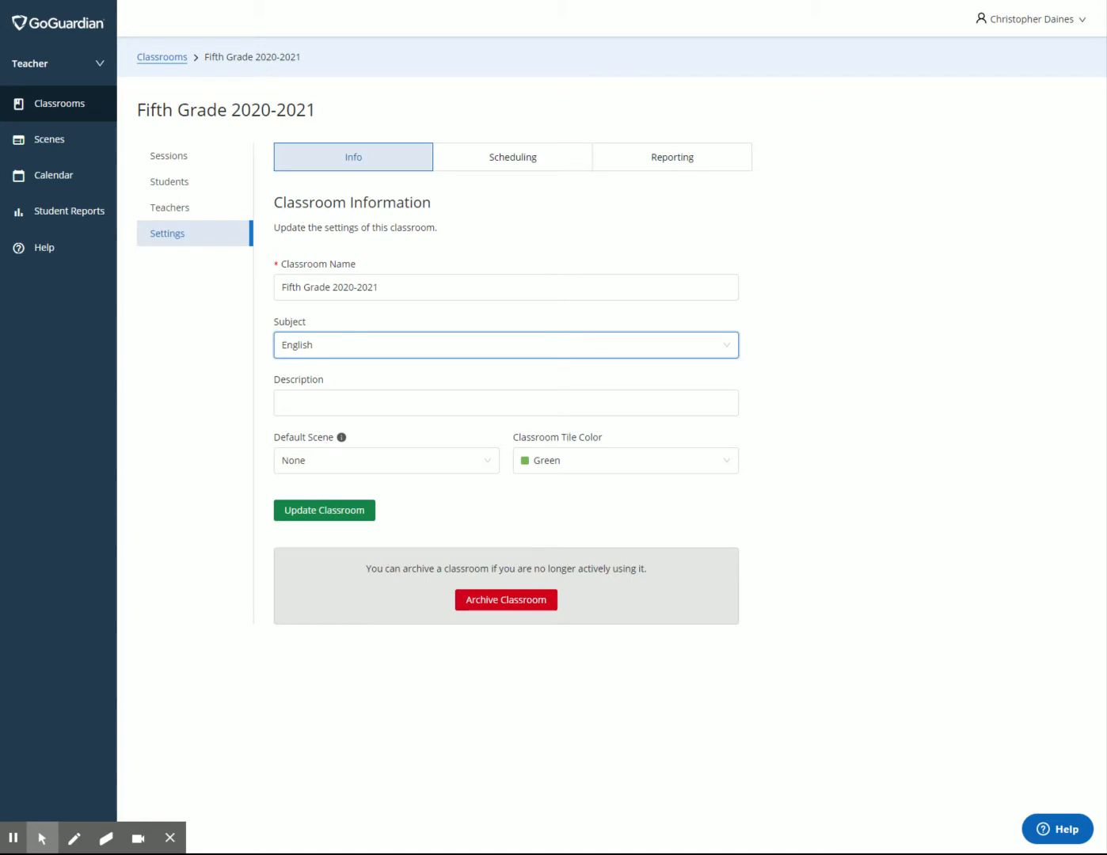
mouse_move(312, 438)
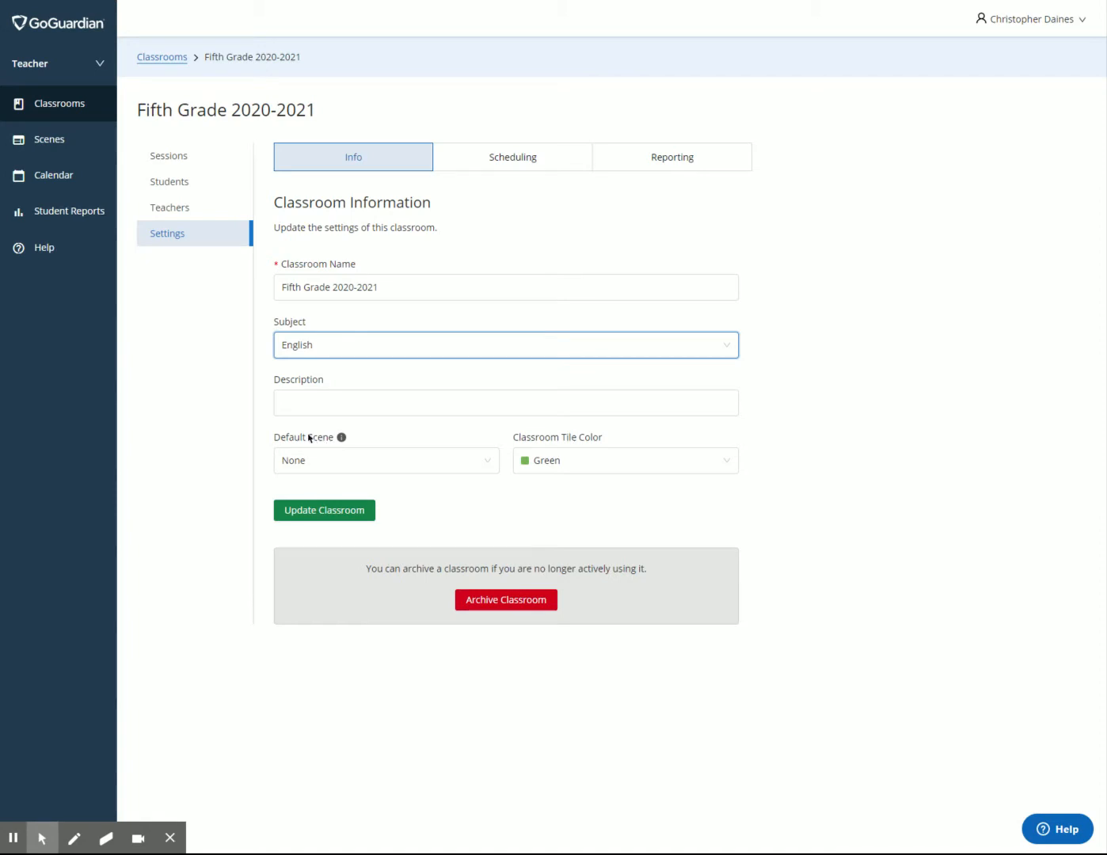
Step: Try Light Crimson as tile colour, revert to Green, and click Update Classroom
left_click(505, 402)
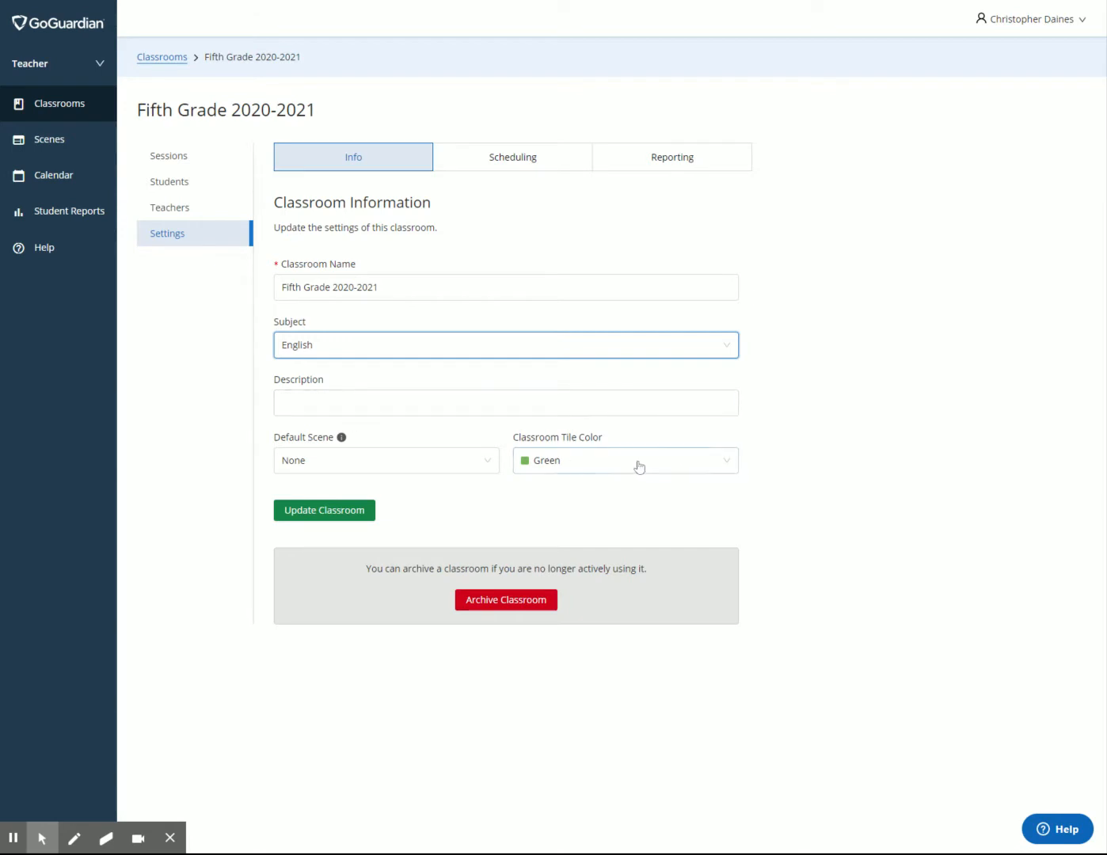
left_click(625, 460)
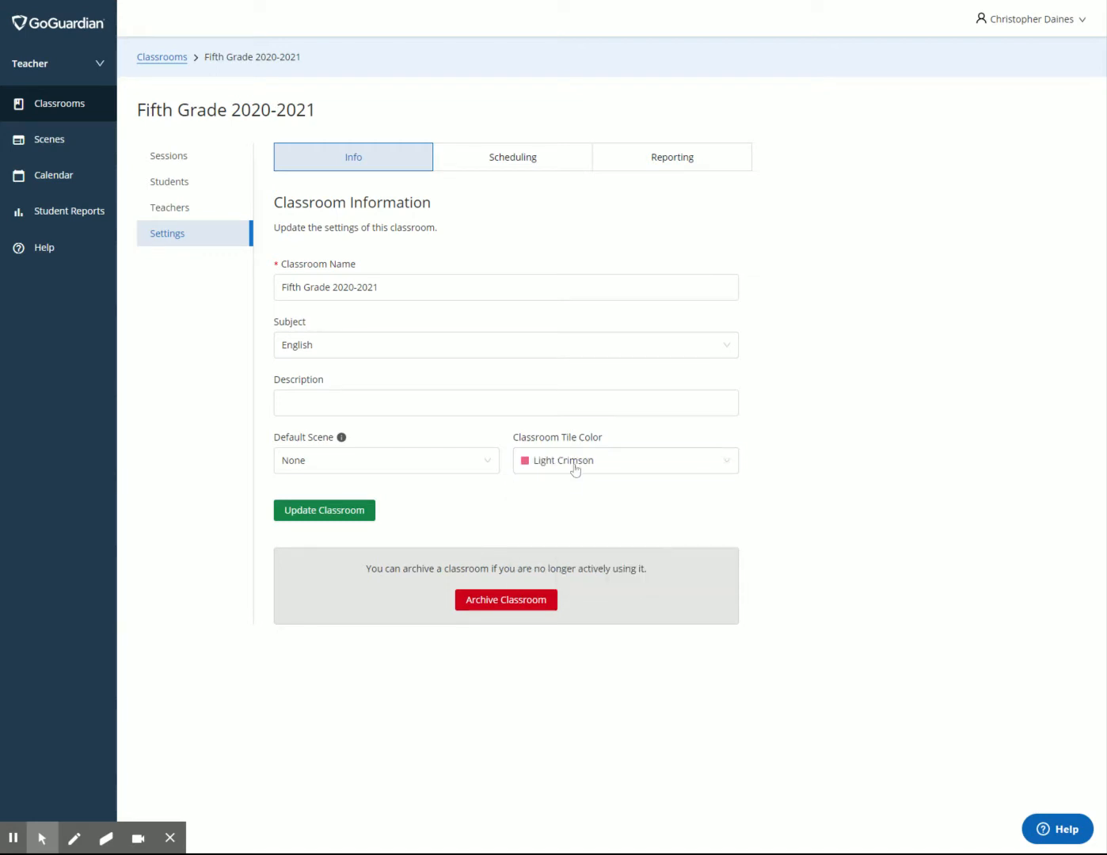
left_click(625, 460)
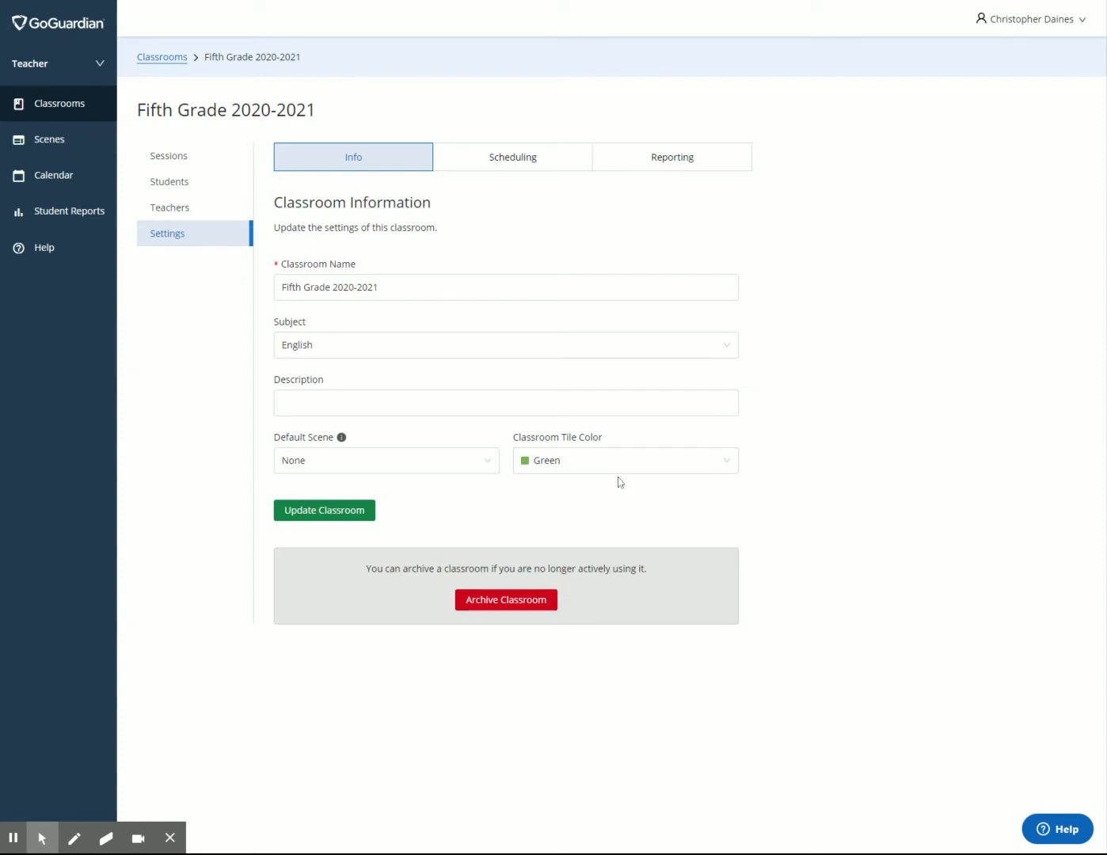
mouse_move(405, 486)
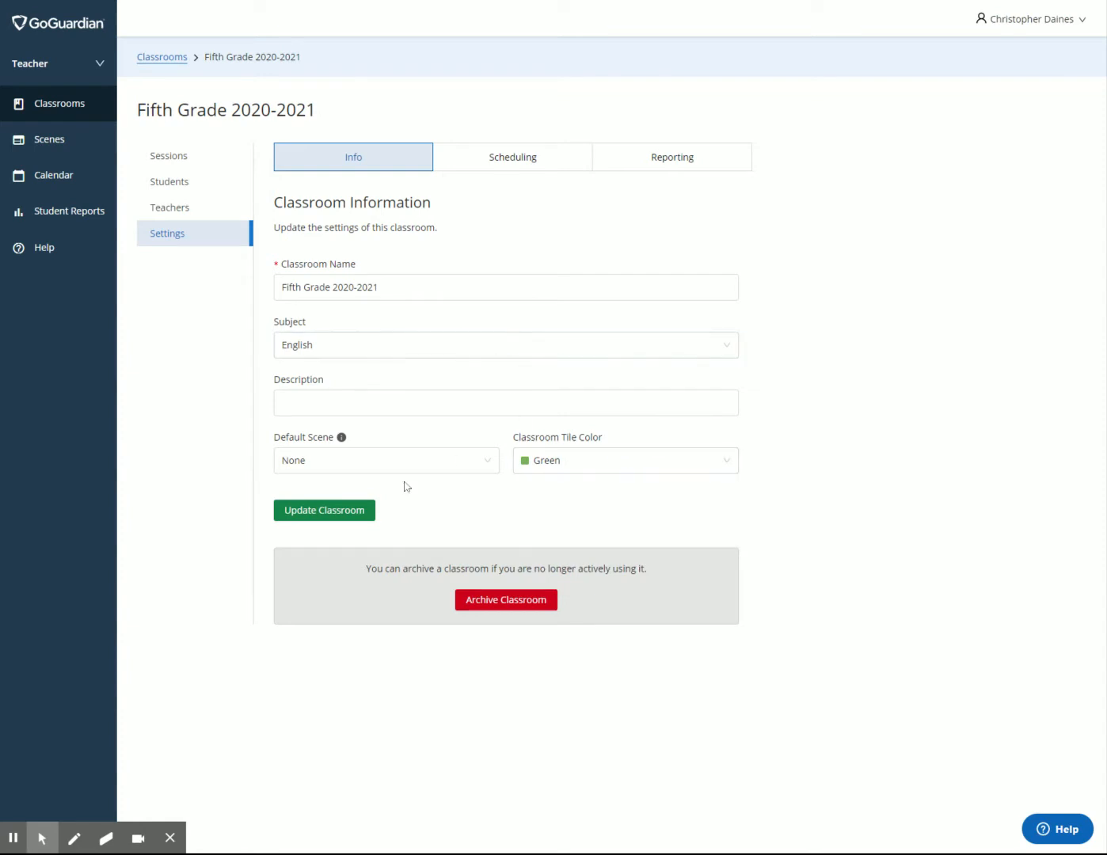
left_click(324, 509)
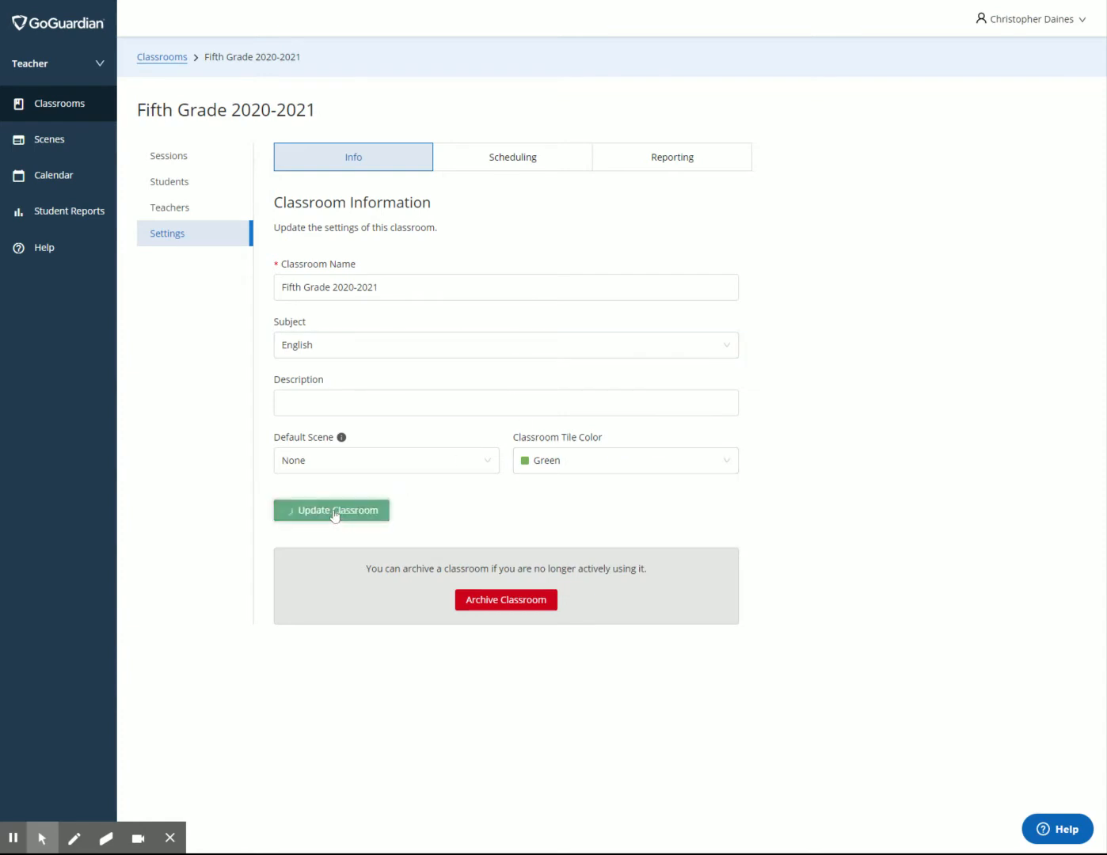
left_click(331, 510)
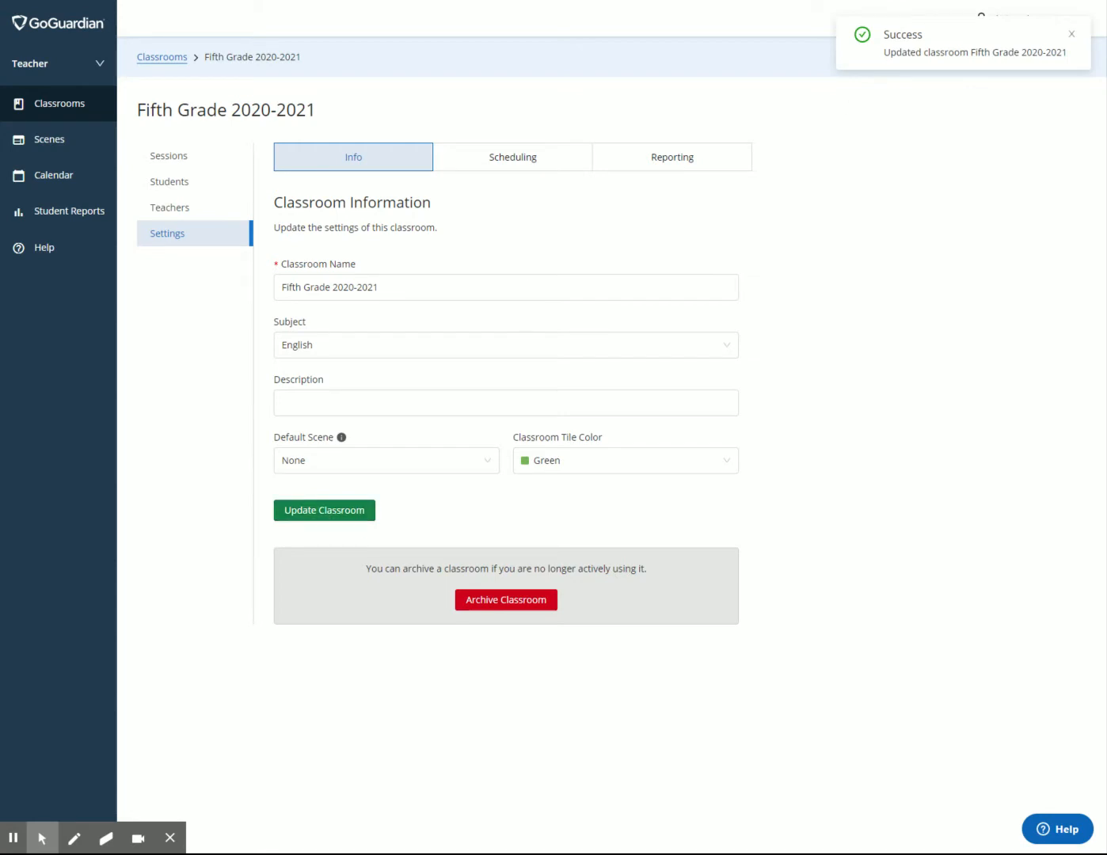
mouse_move(491, 166)
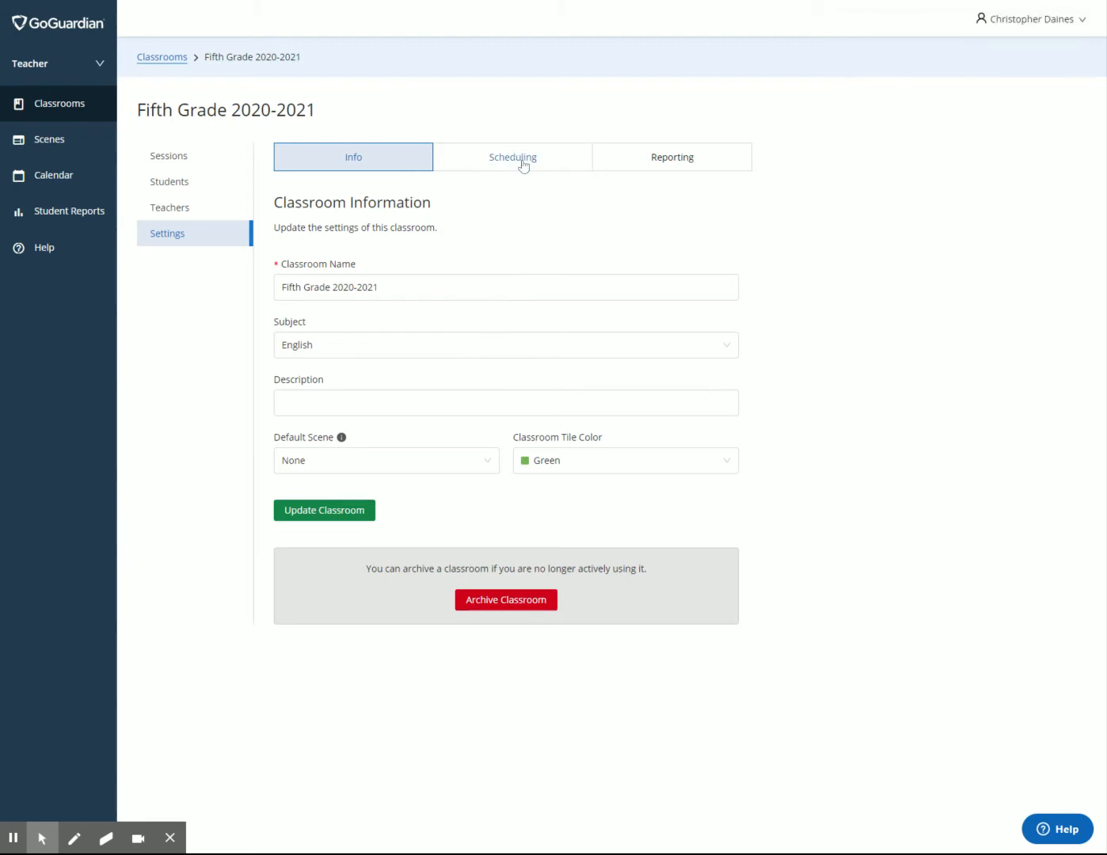
Step: Switch to the Scheduling tab, which shows no scheduled sessions
left_click(512, 156)
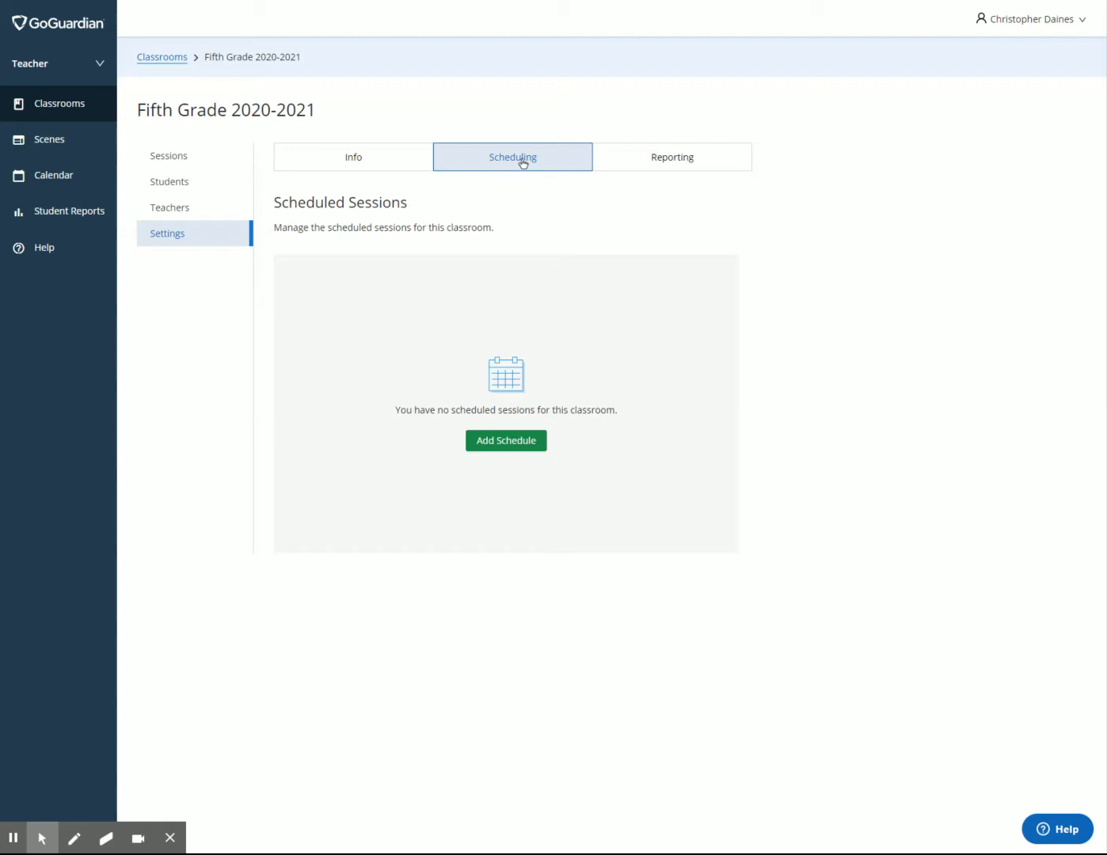
mouse_move(528, 157)
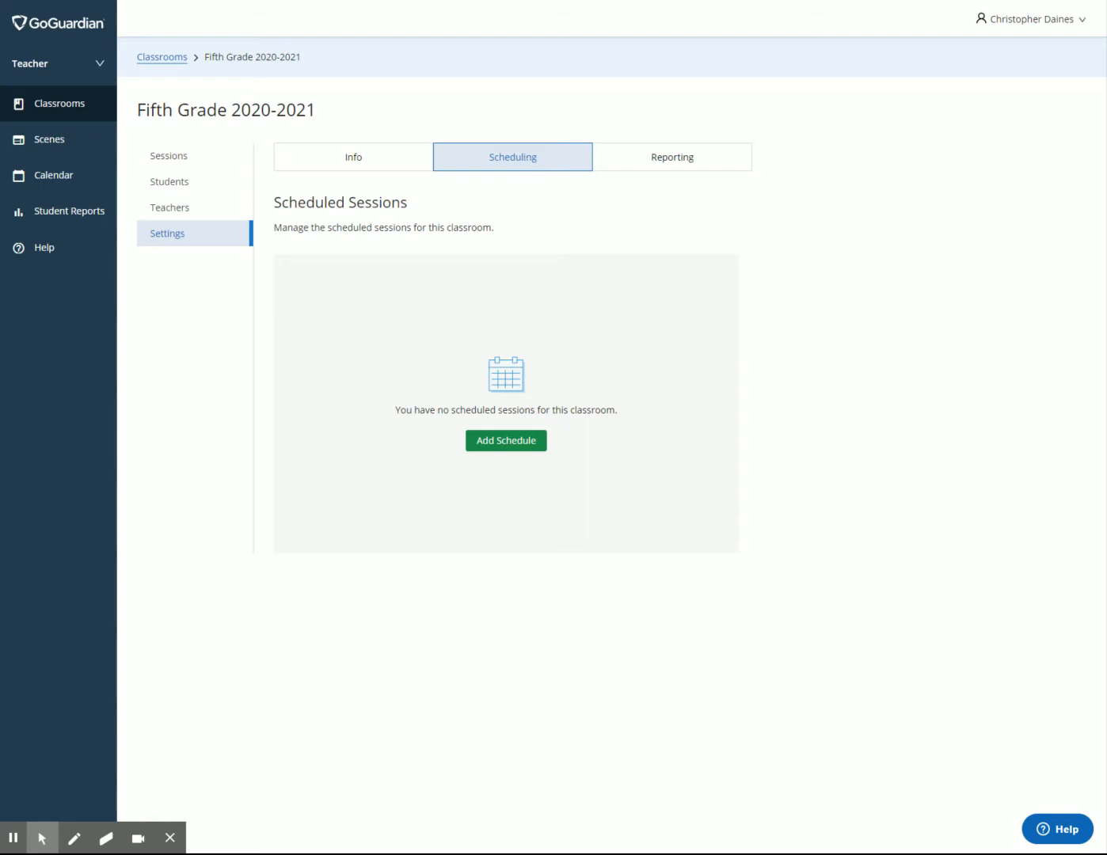
mouse_move(528, 159)
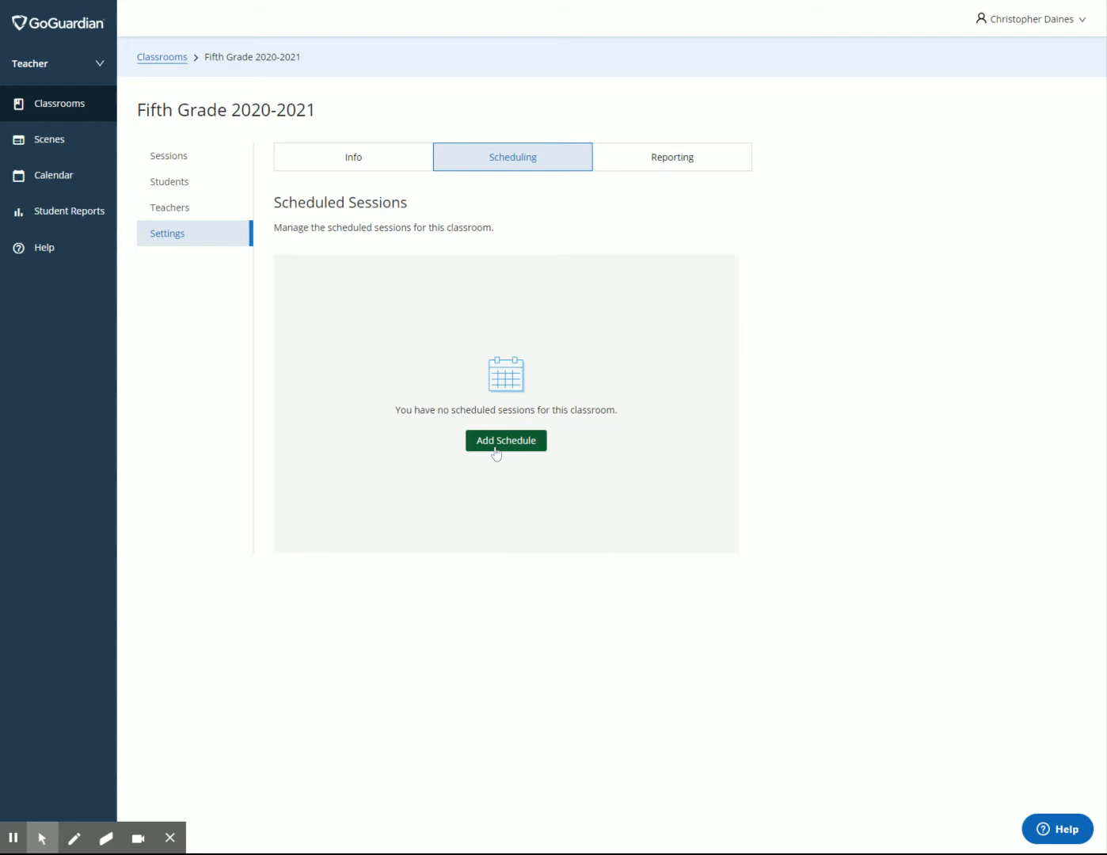
left_click(505, 440)
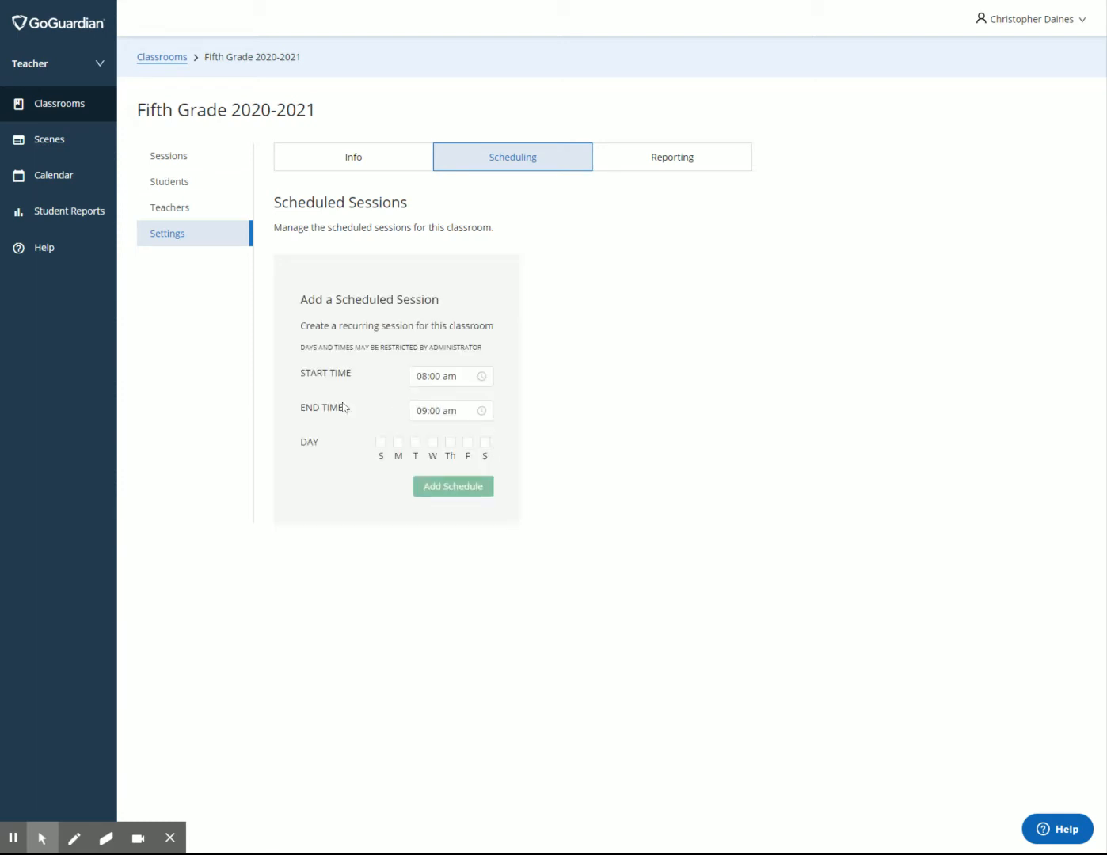
left_click(449, 376)
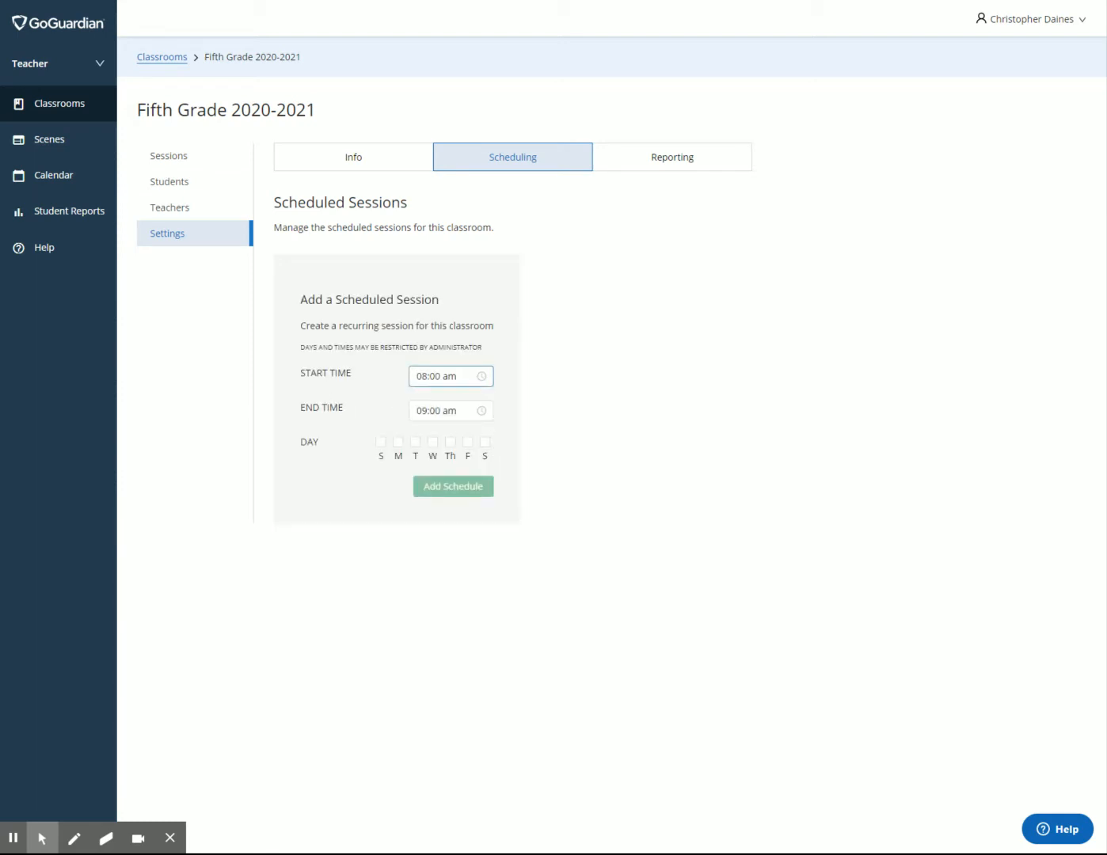
left_click(451, 410)
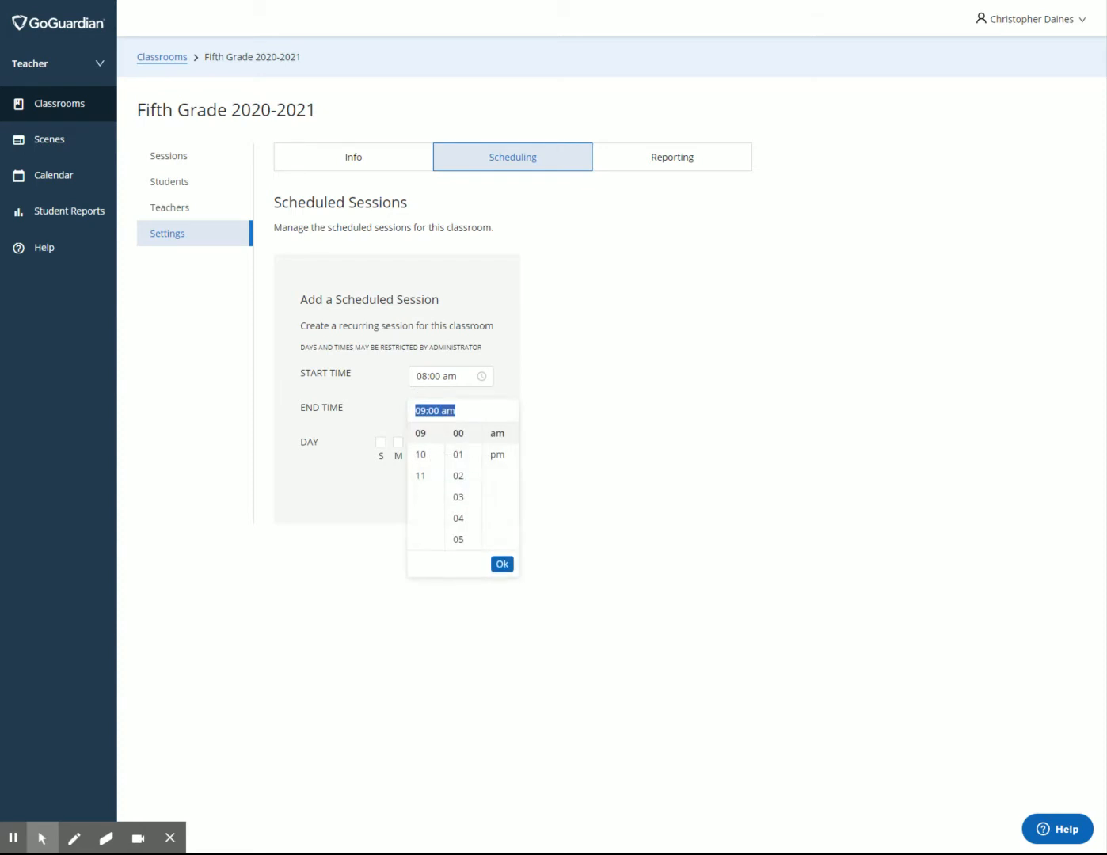
scroll("down", 3)
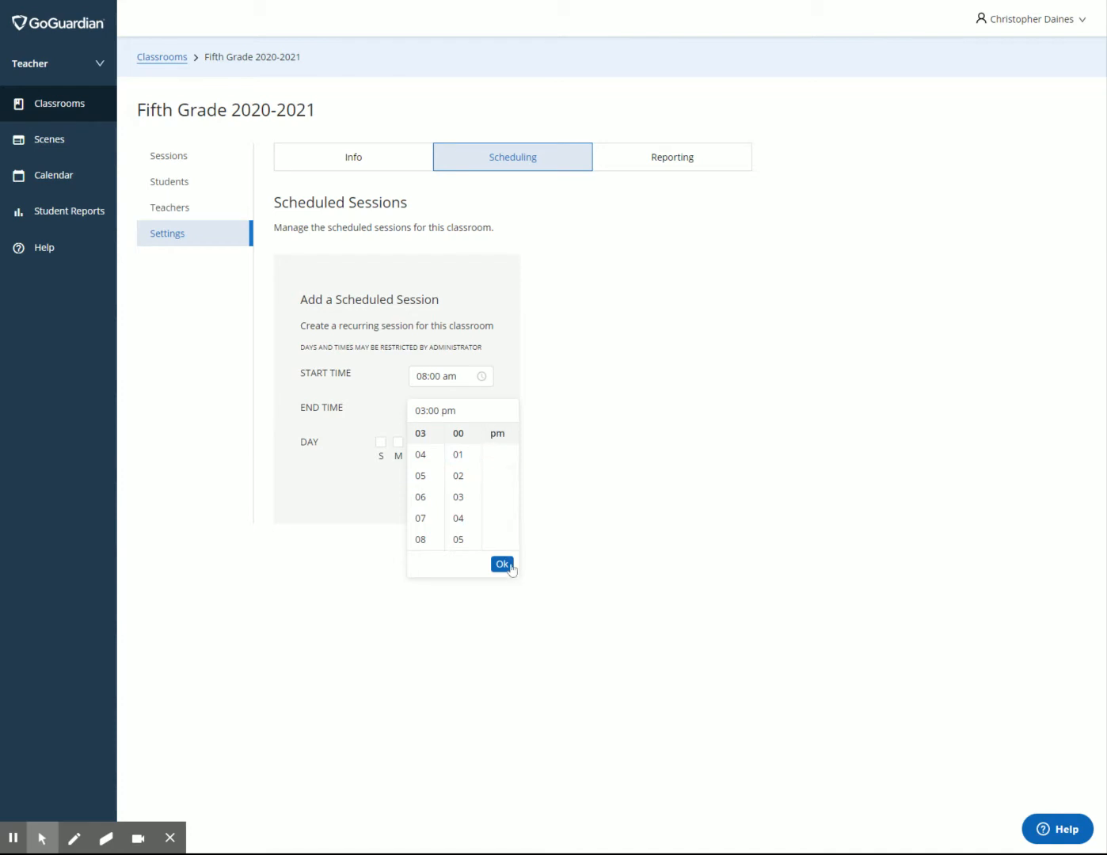
left_click(501, 564)
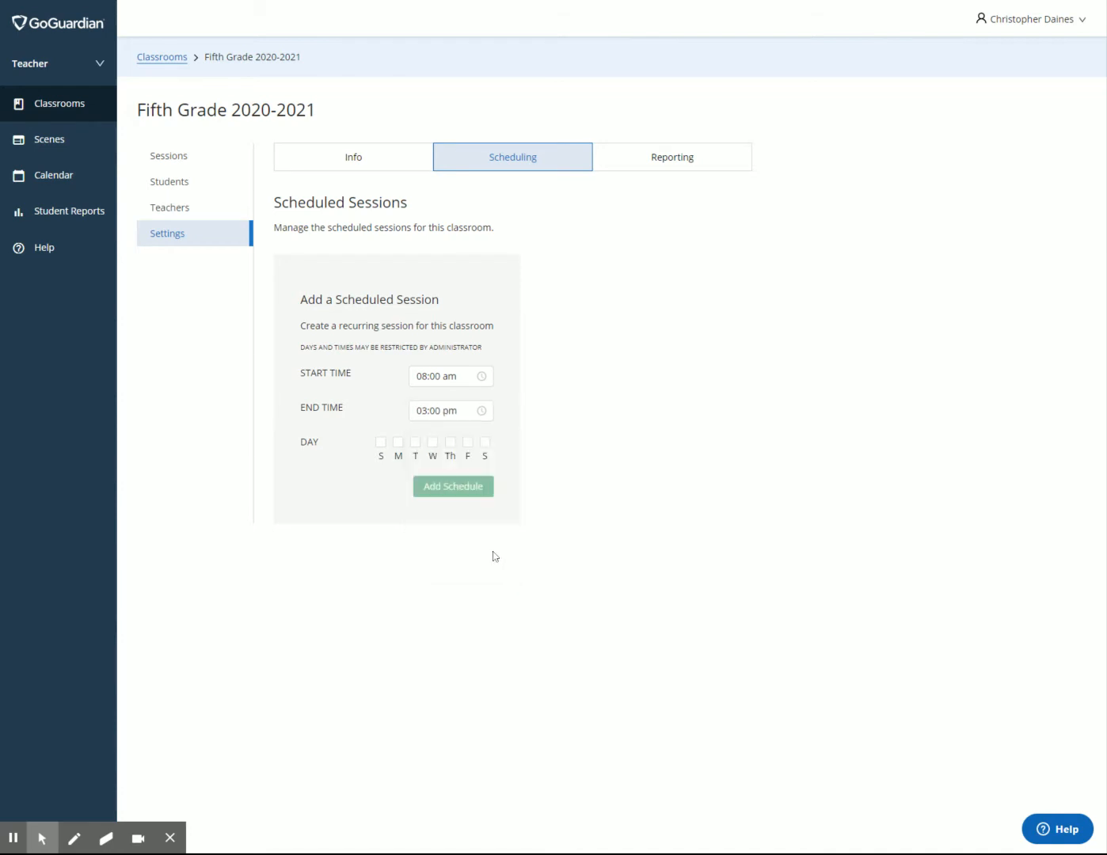
left_click(442, 410)
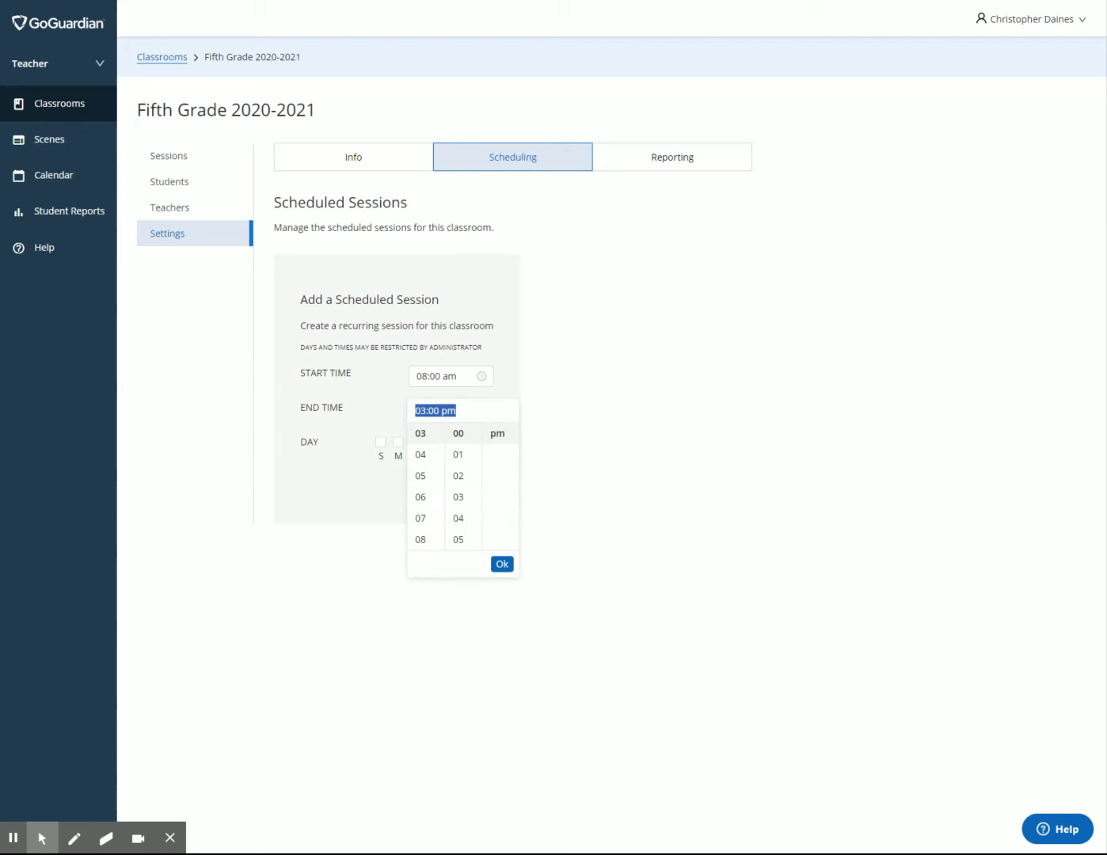
scroll("down", 3)
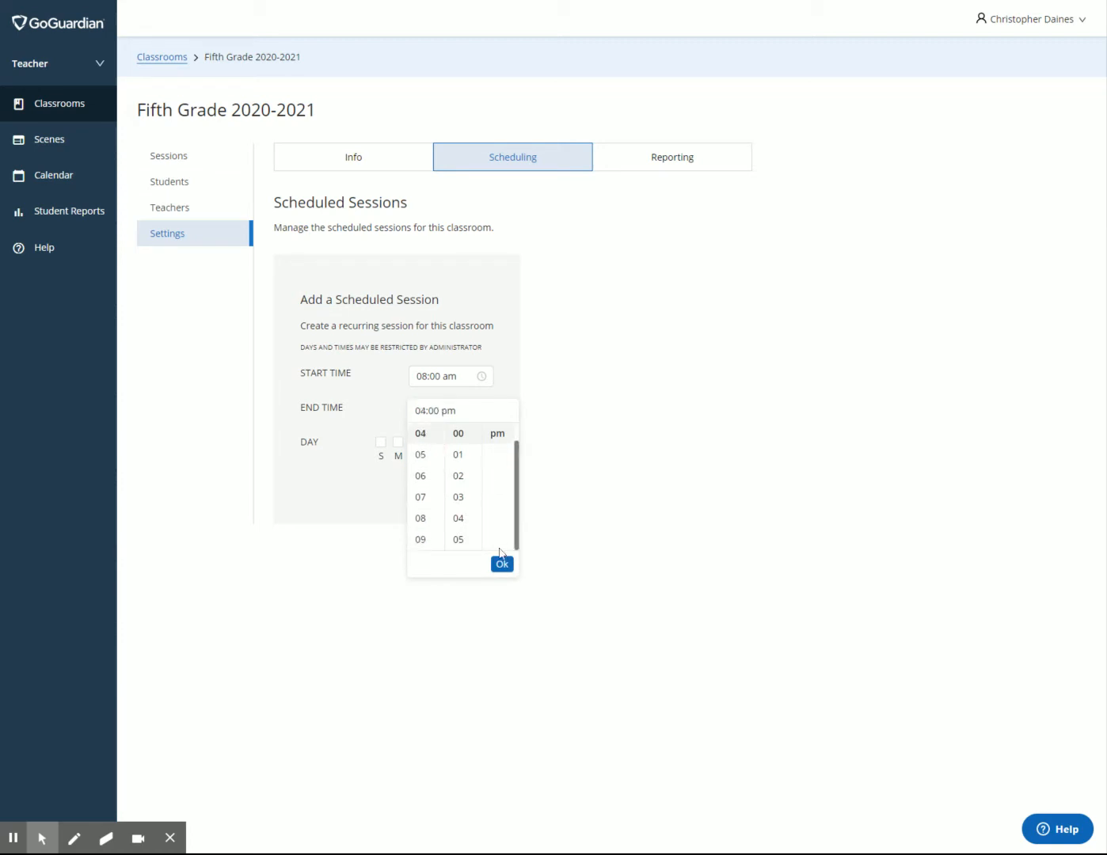
left_click(502, 564)
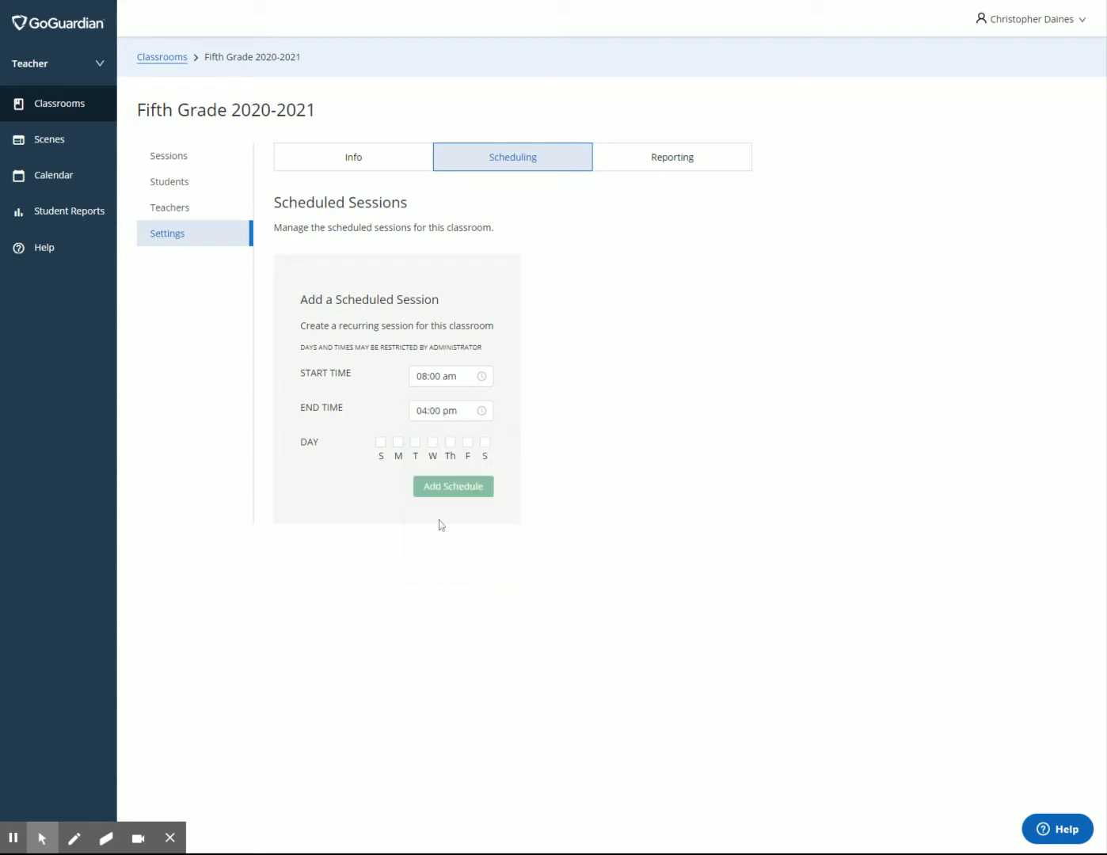
left_click(397, 441)
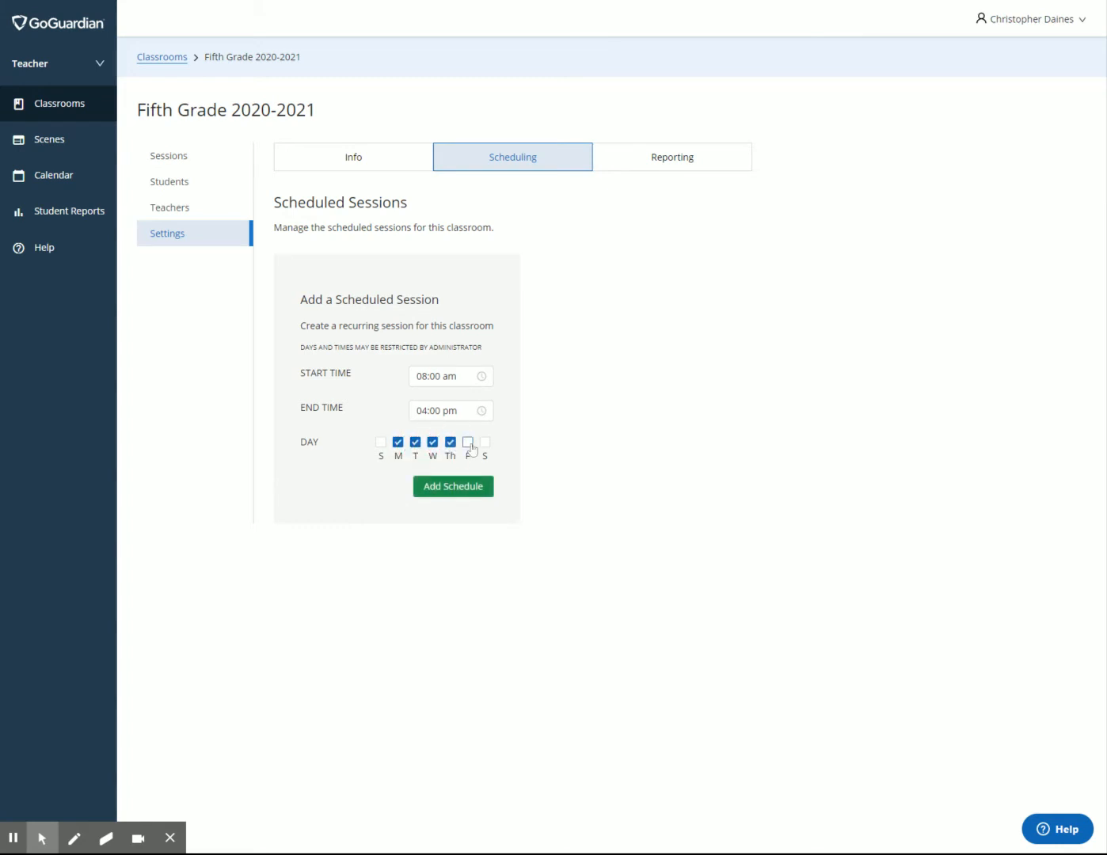
left_click(467, 442)
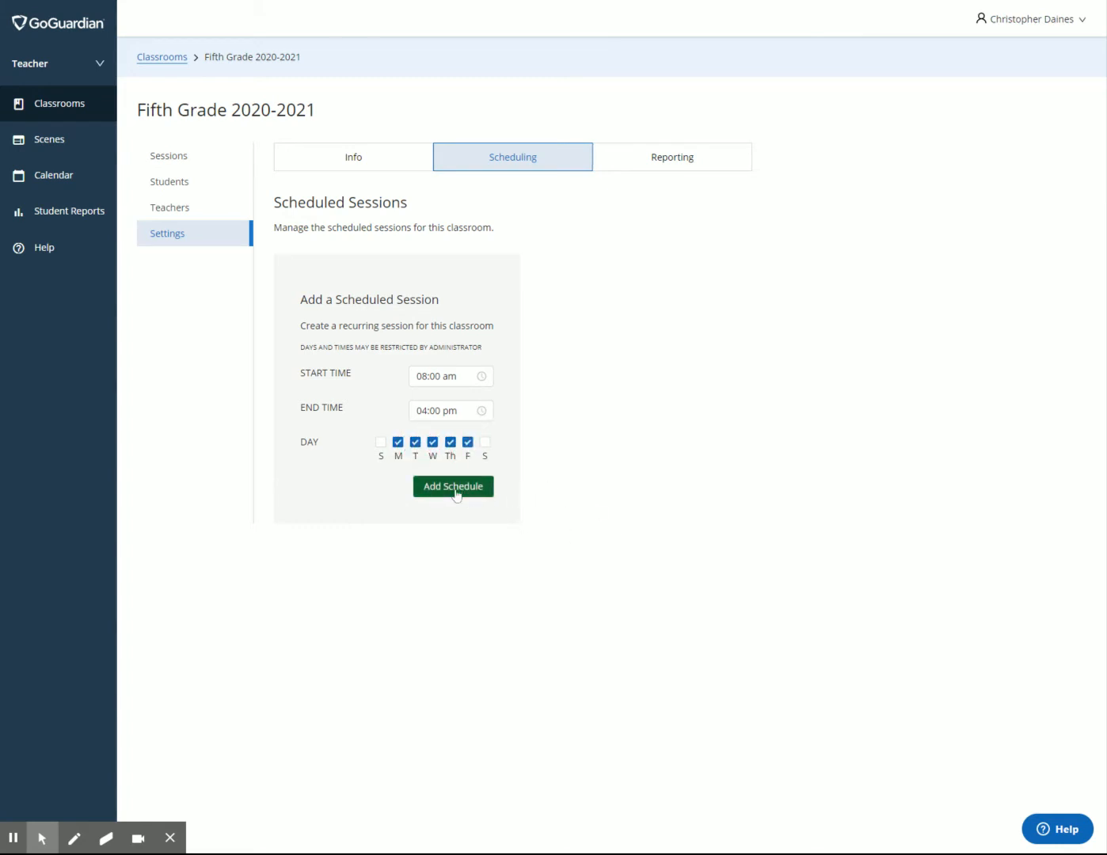
left_click(452, 486)
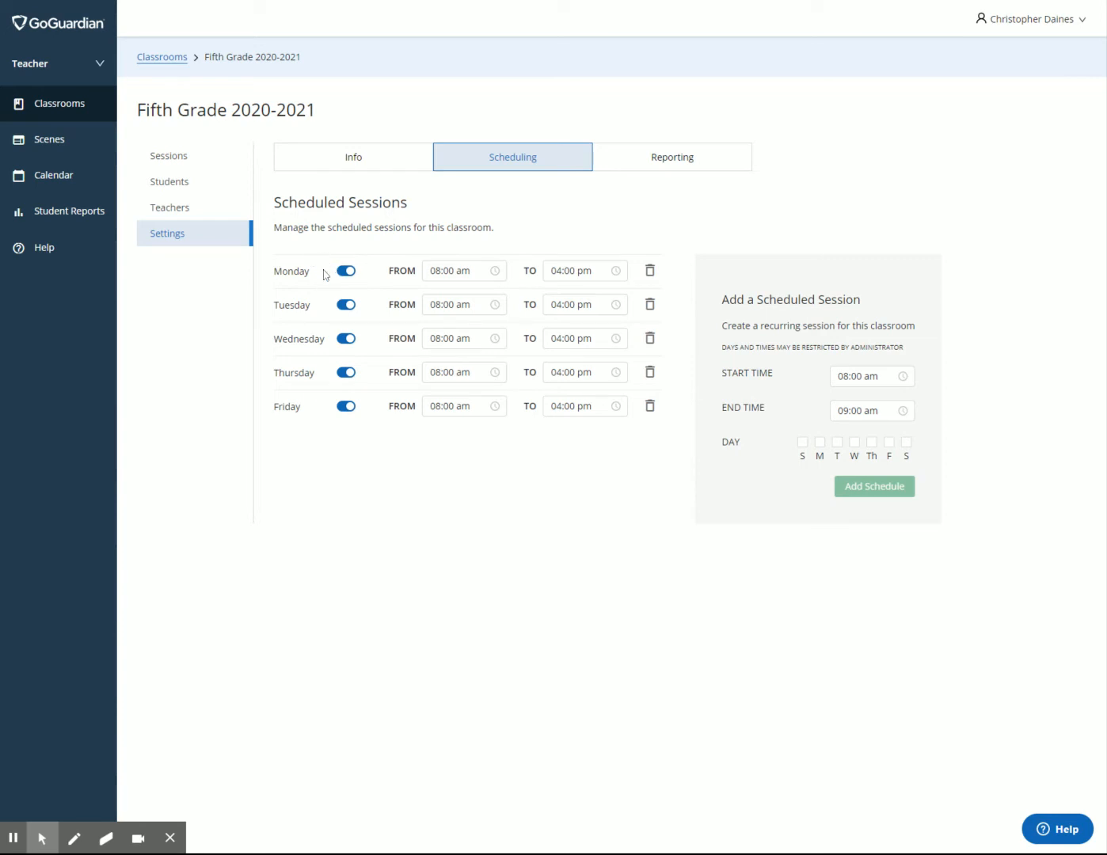
mouse_move(384, 485)
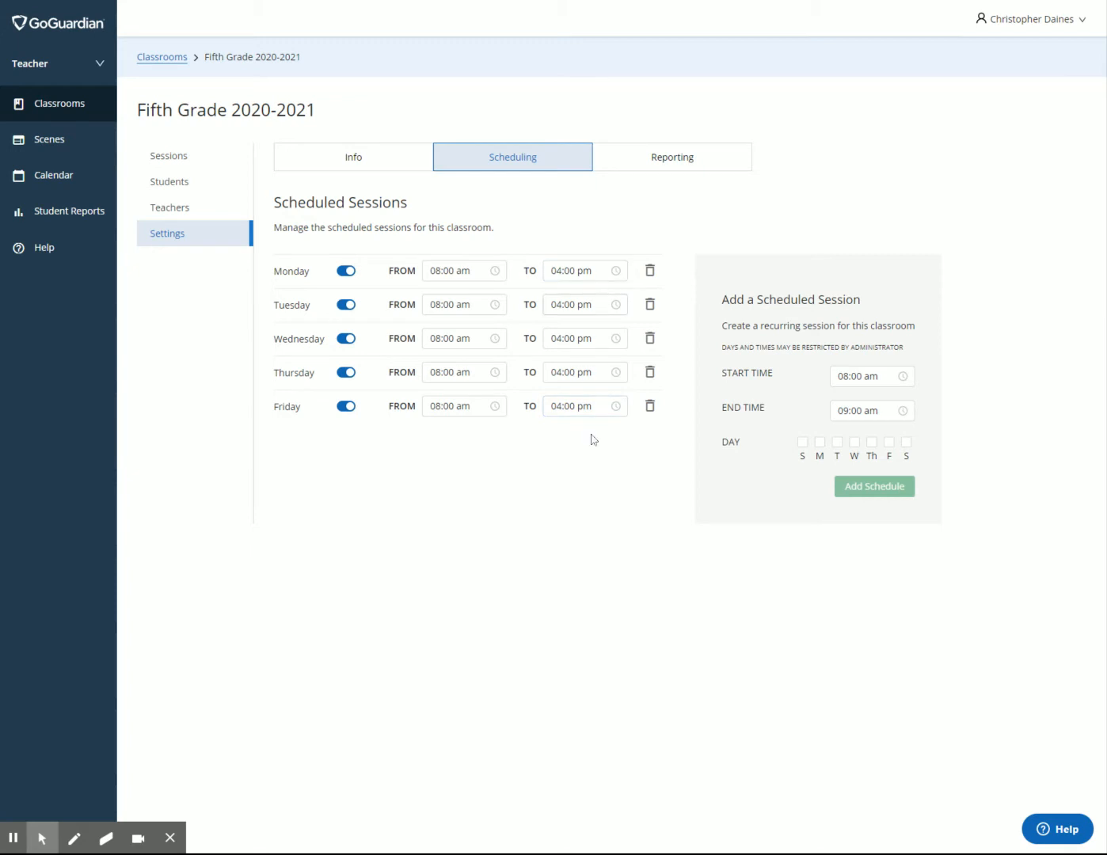
left_click(585, 406)
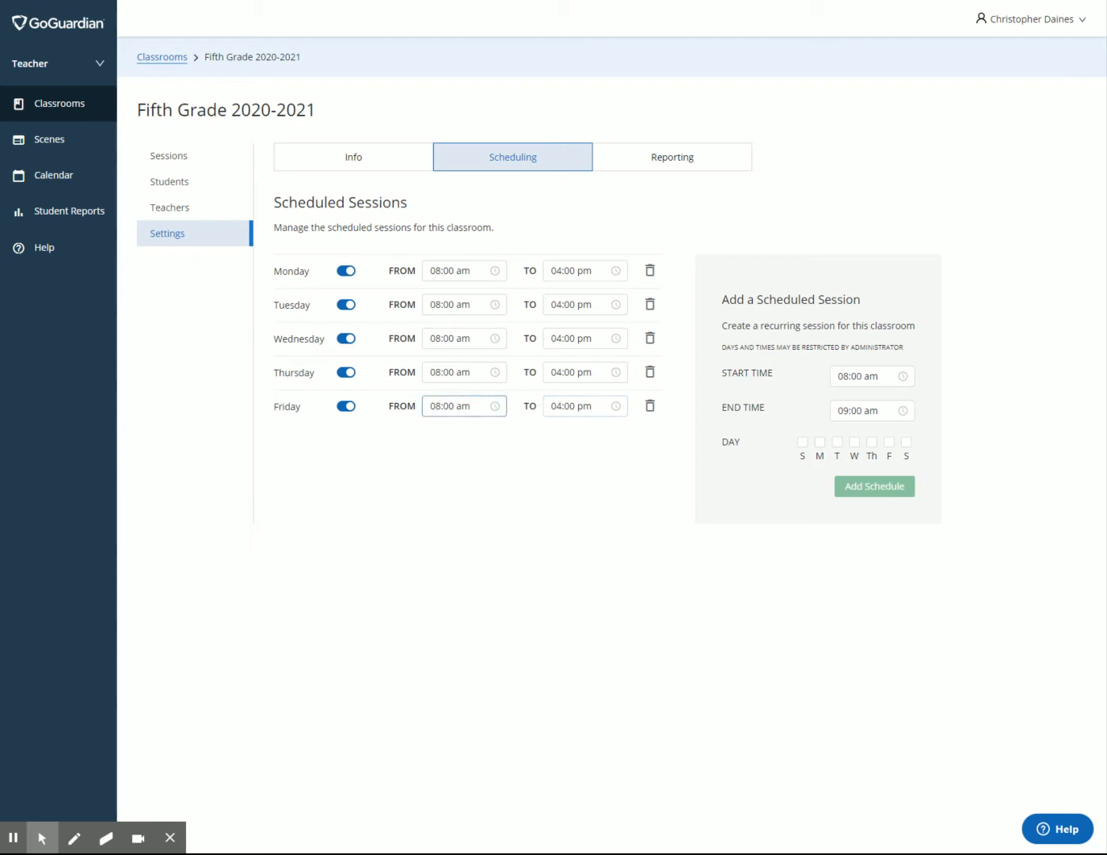
left_click(585, 406)
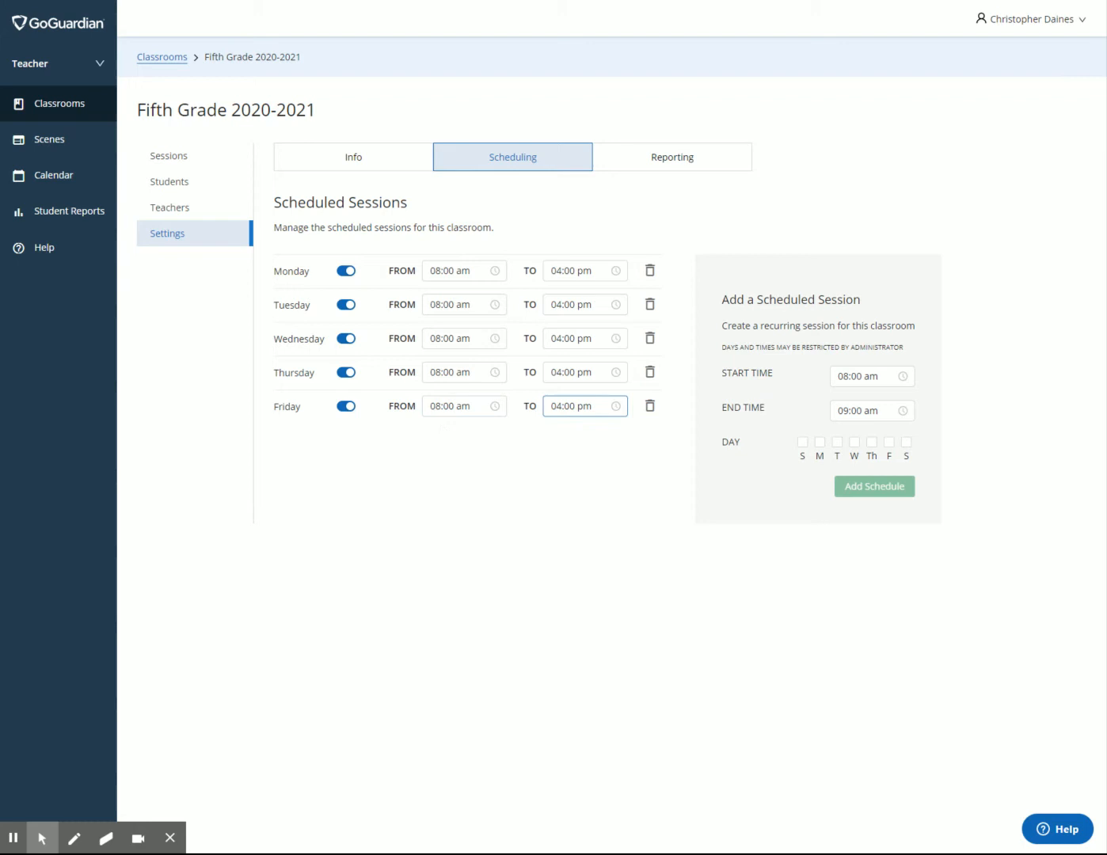
left_click(464, 406)
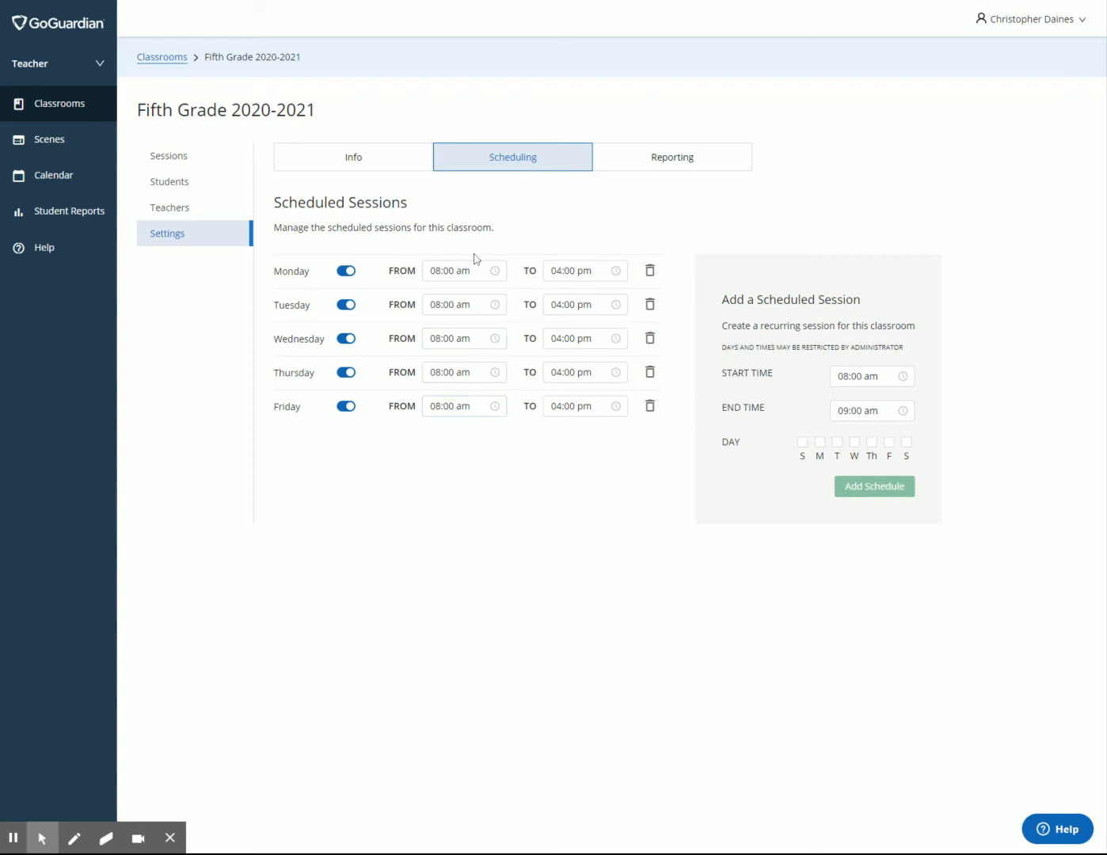
left_click(464, 270)
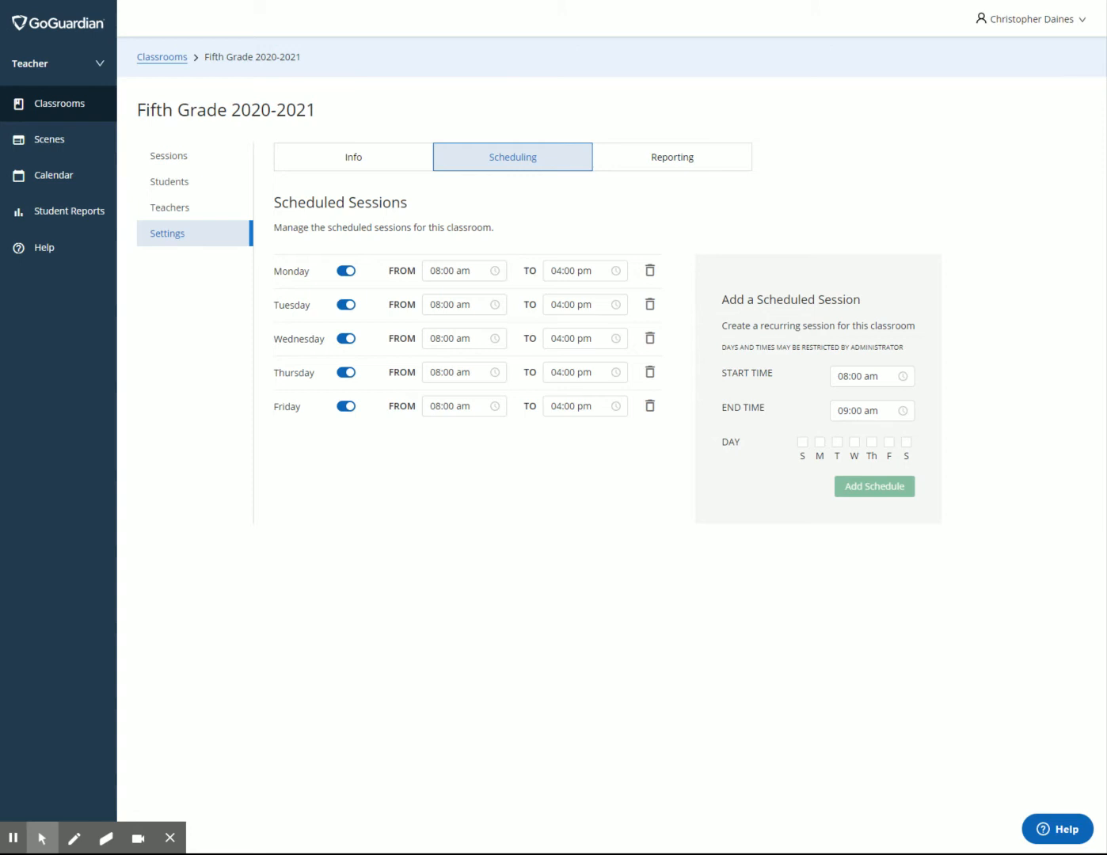
Step: Change Monday's session end time to 09:00 am
left_click(584, 270)
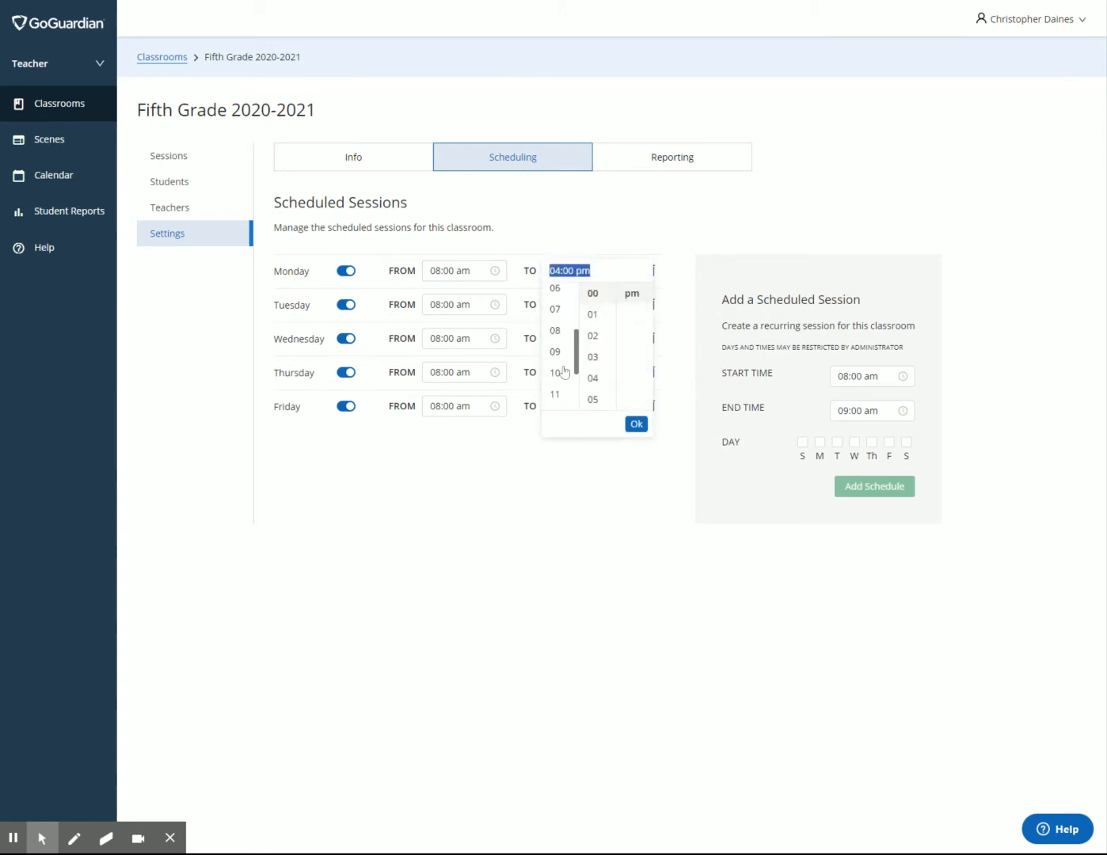
left_click(554, 293)
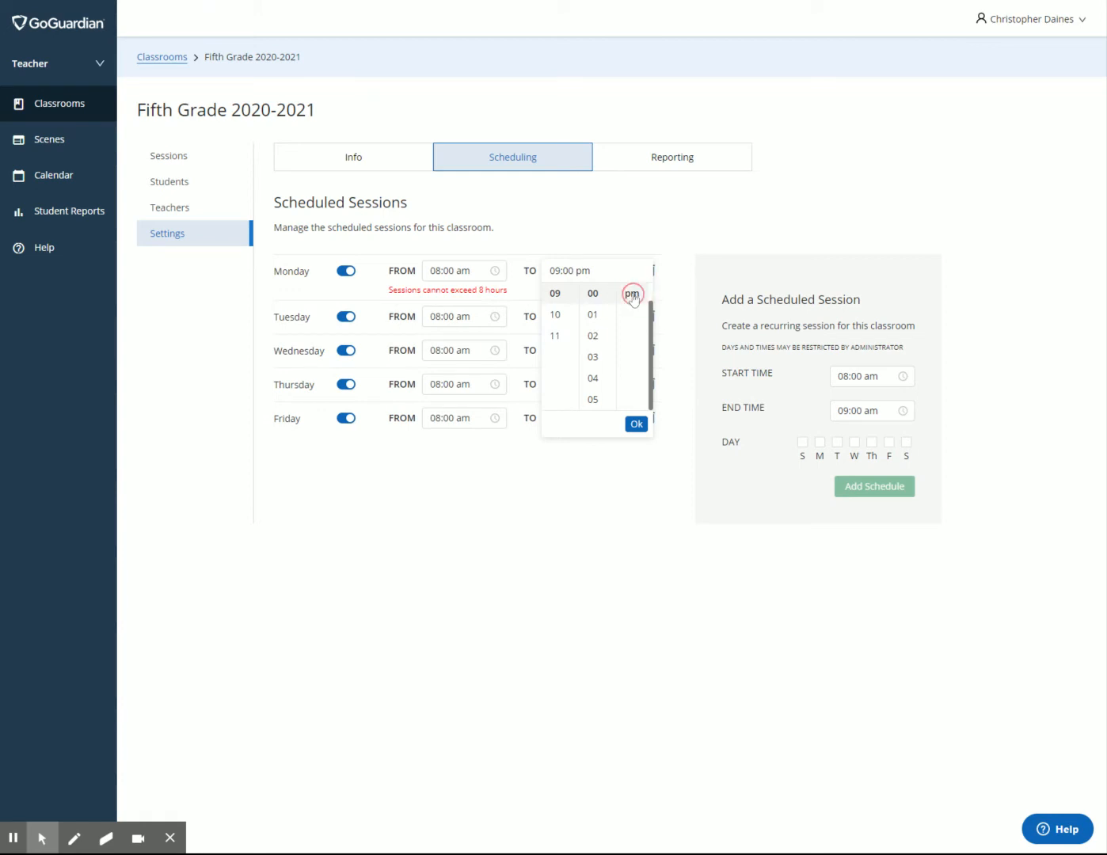
left_click(631, 293)
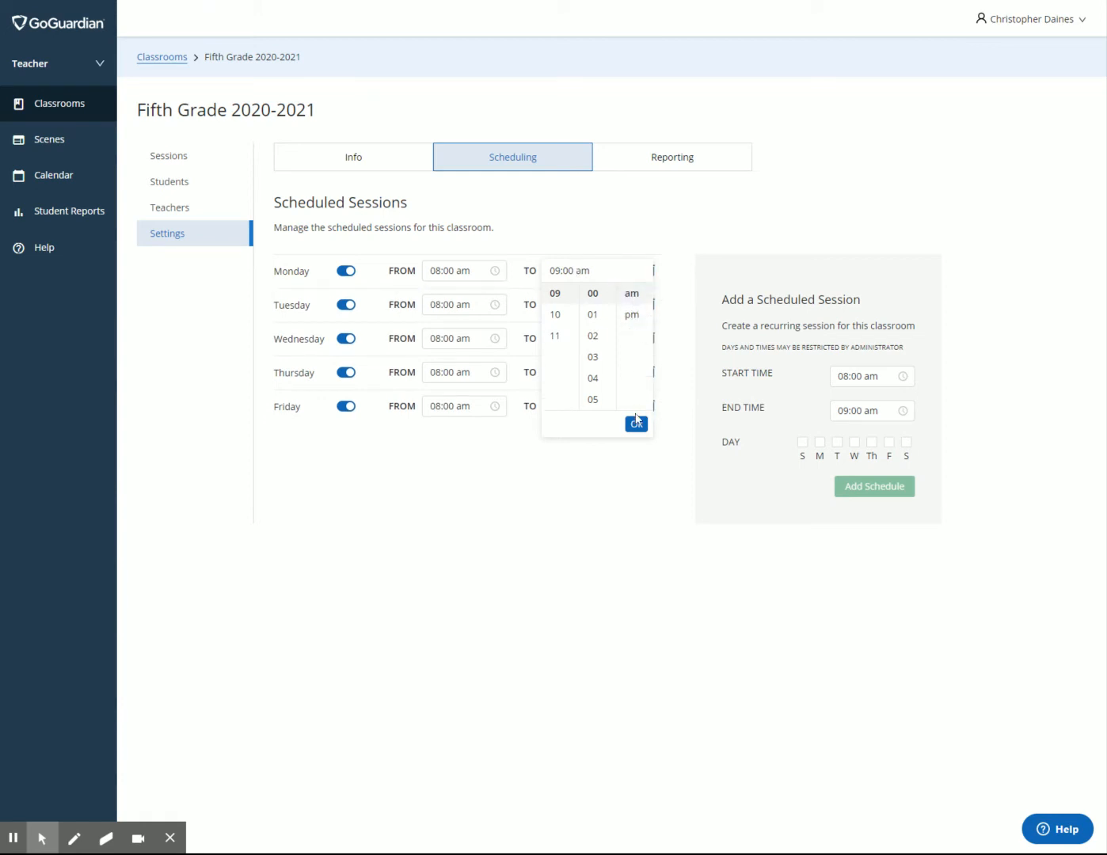
left_click(636, 422)
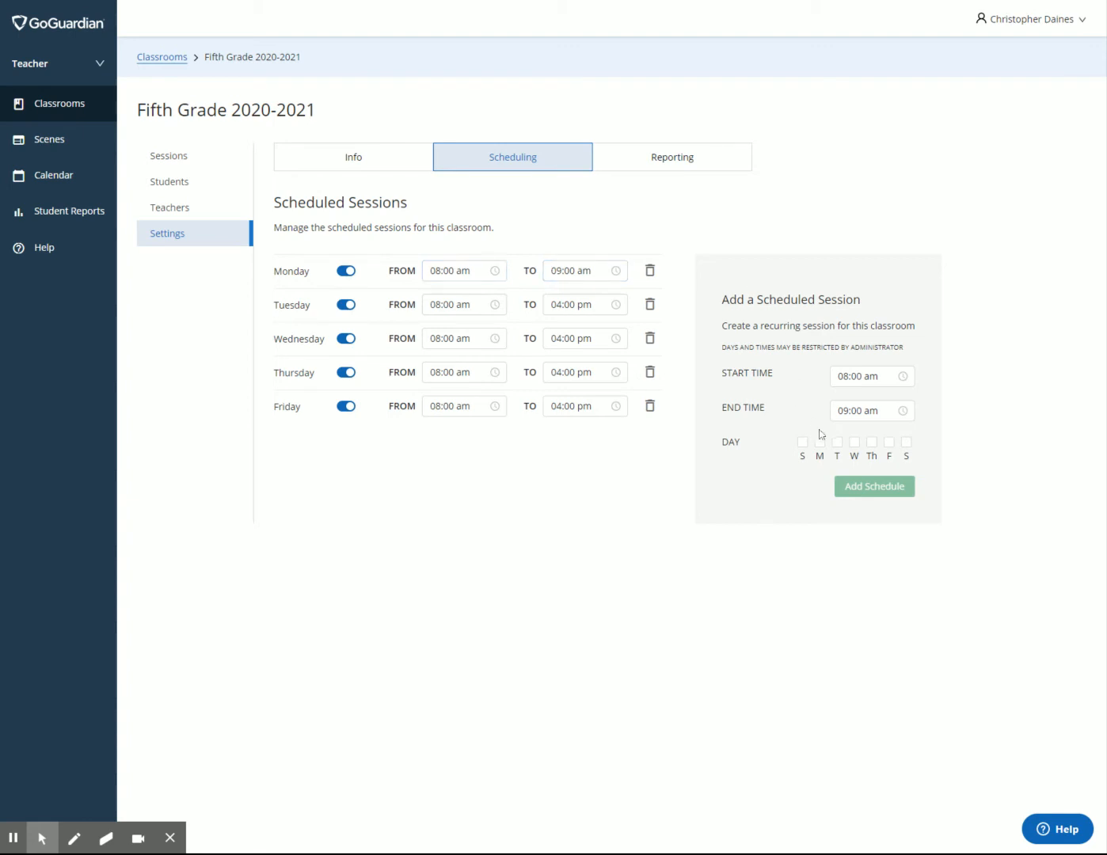
Step: Schedule an extra Monday session from 9:00 am to 11:00 am
left_click(870, 375)
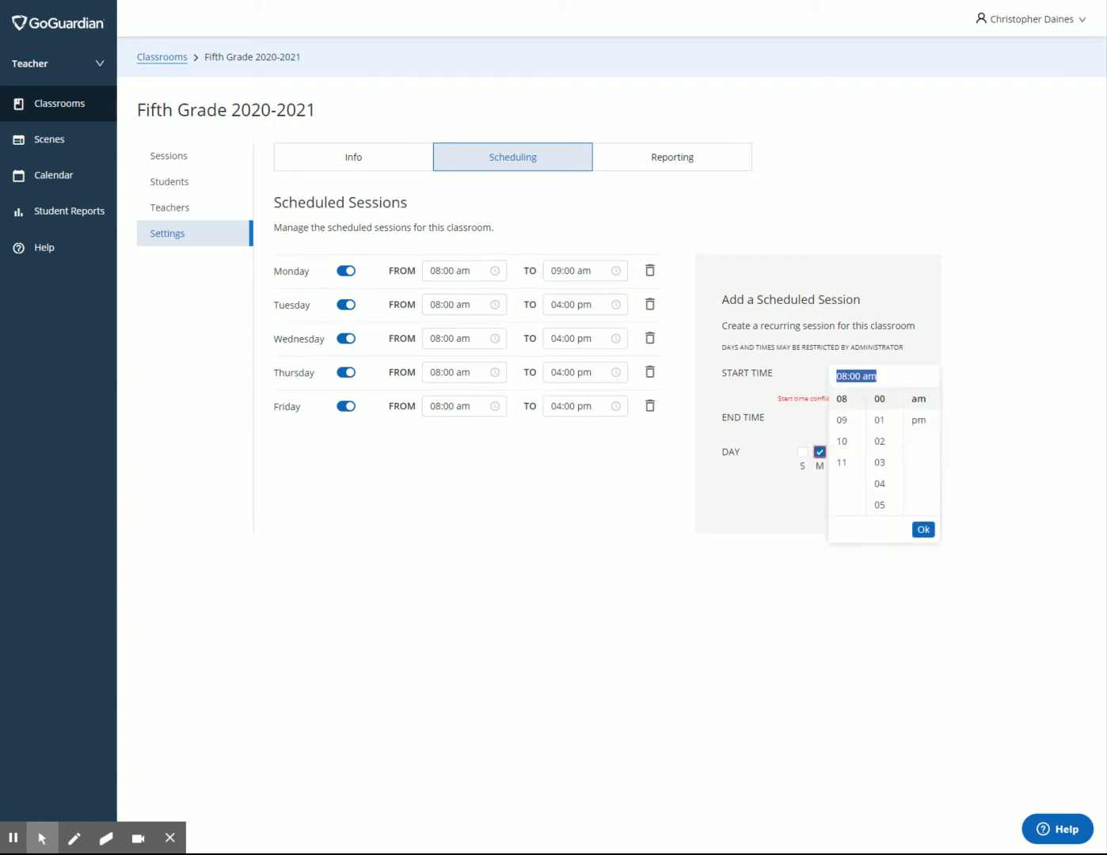
left_click(842, 420)
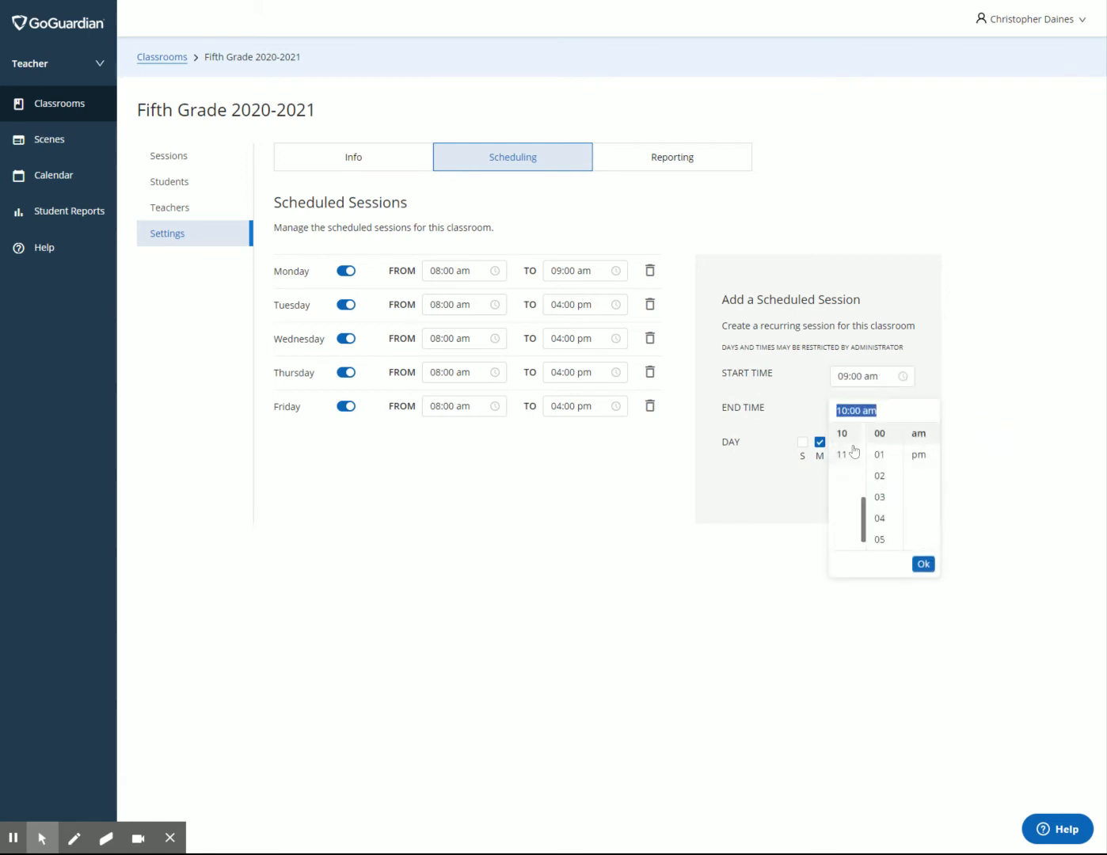
left_click(842, 454)
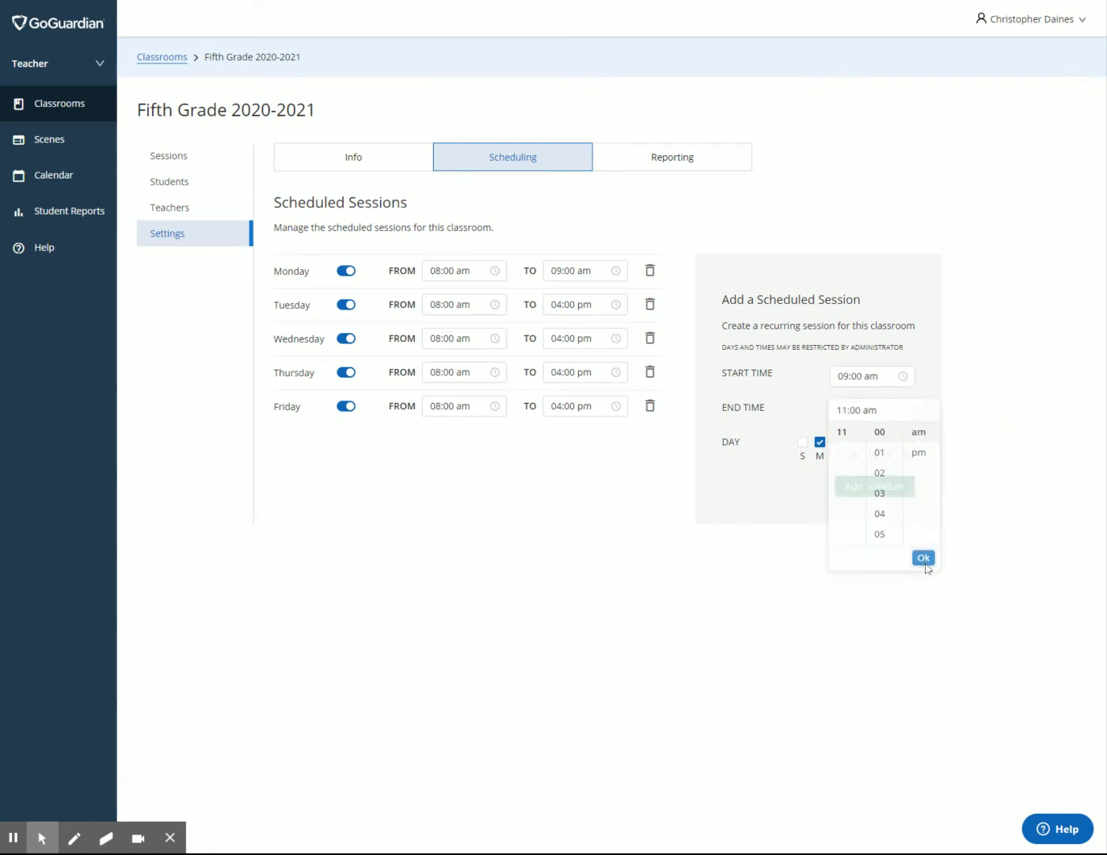
left_click(923, 558)
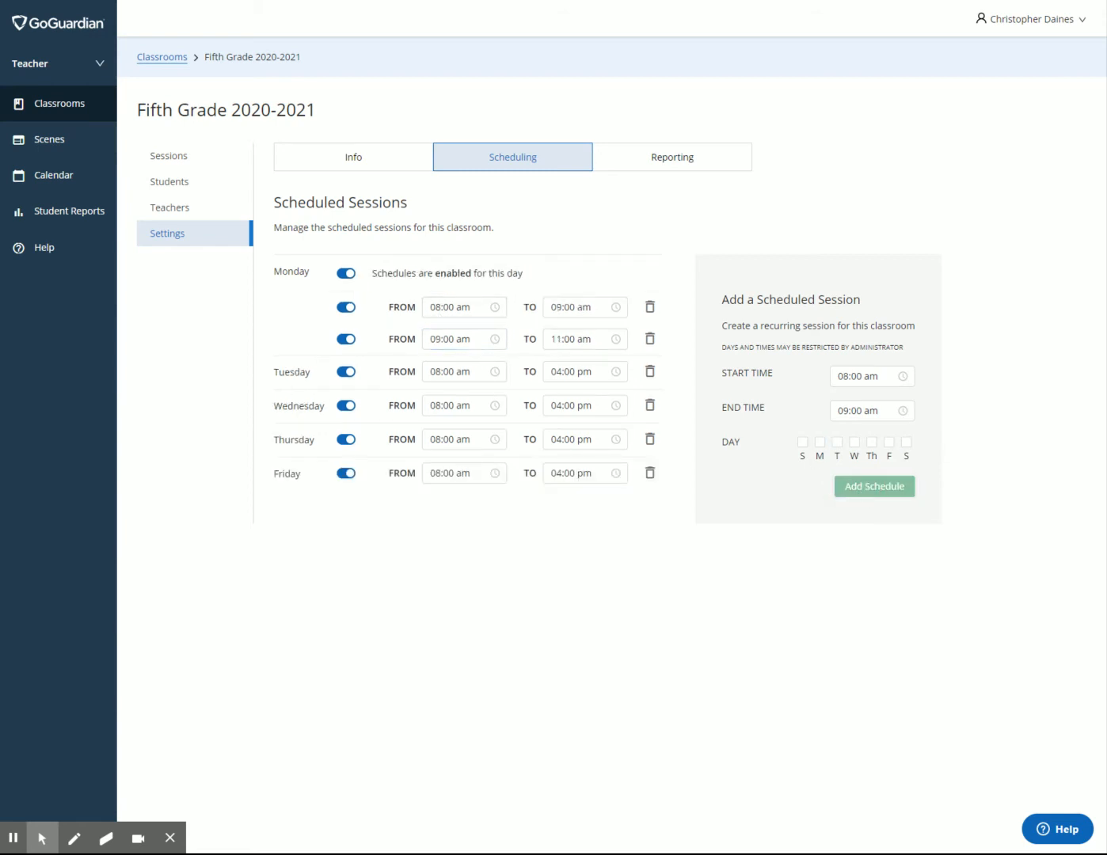
left_click(464, 307)
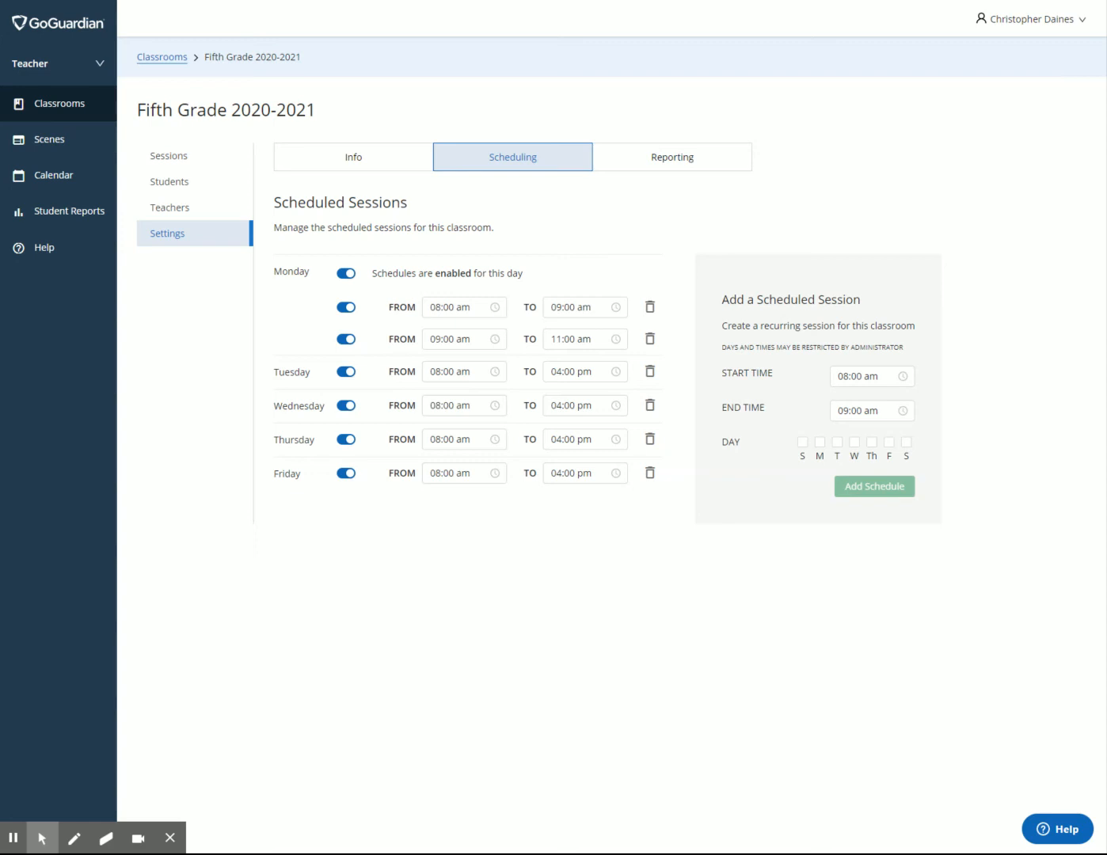
left_click(464, 307)
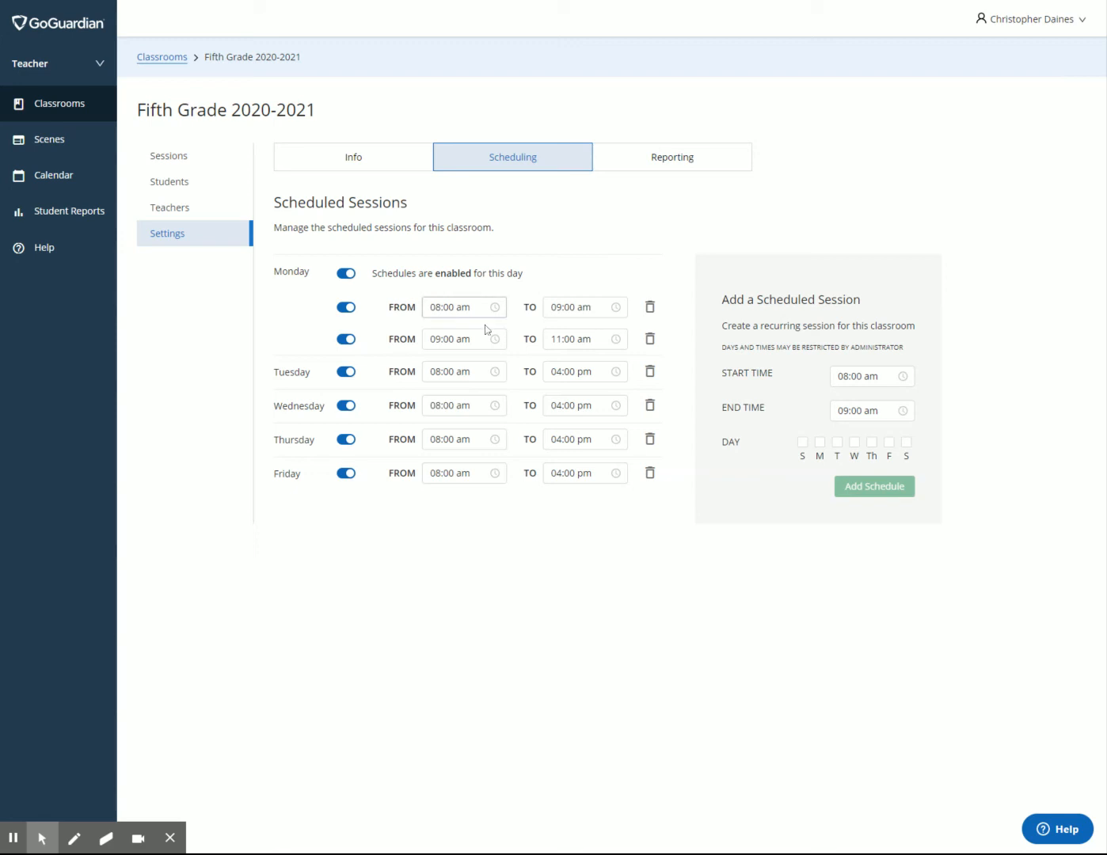
mouse_move(460, 358)
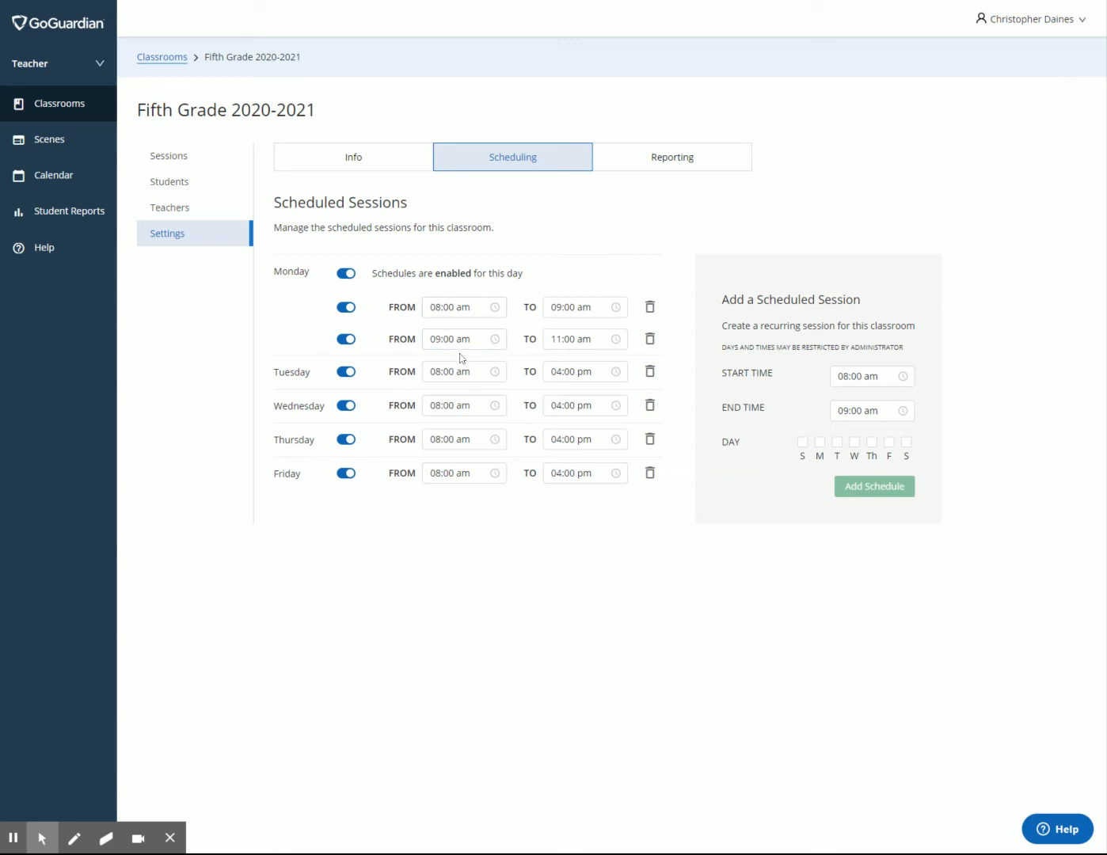
left_click(464, 339)
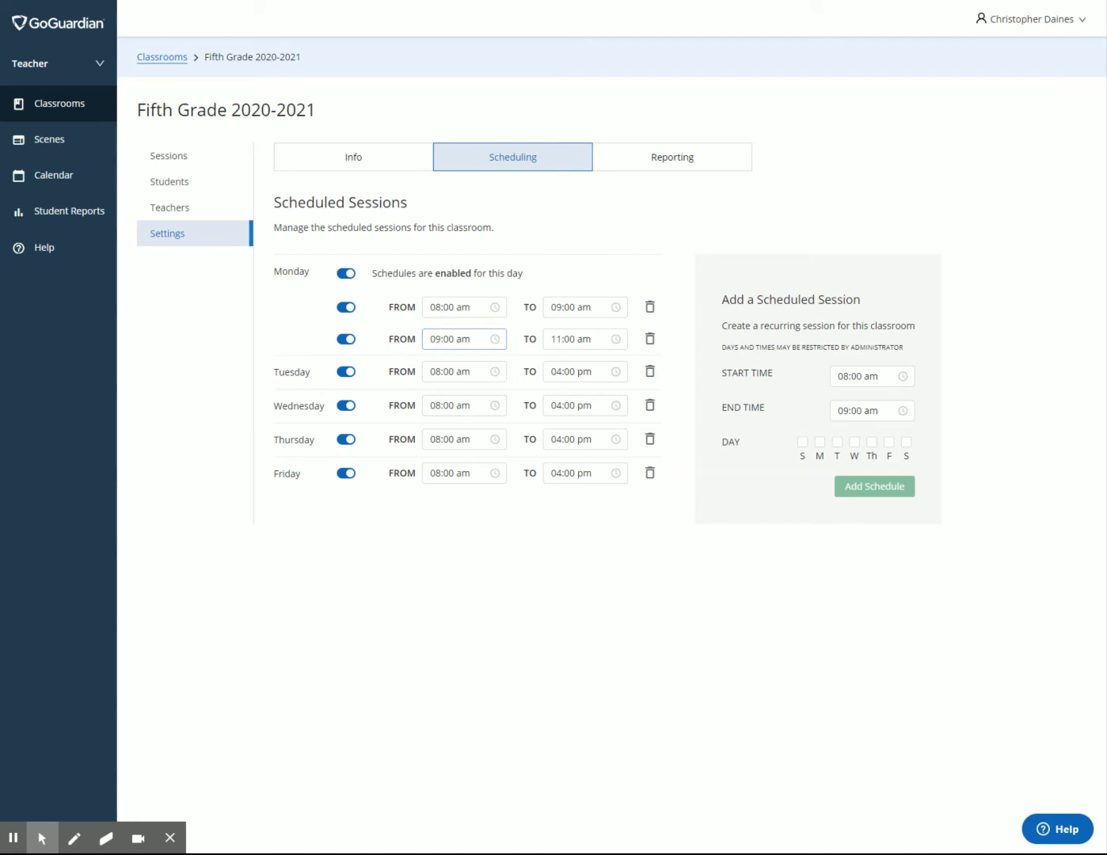
left_click(464, 307)
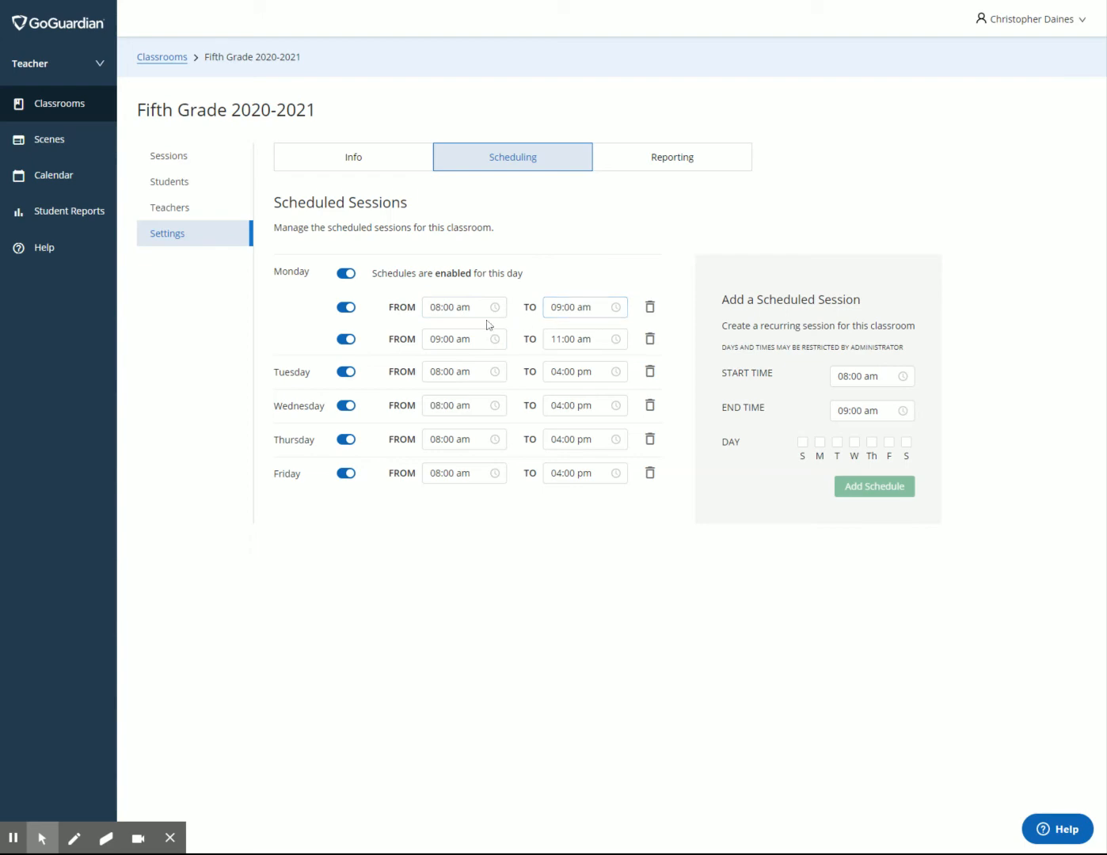
left_click(649, 306)
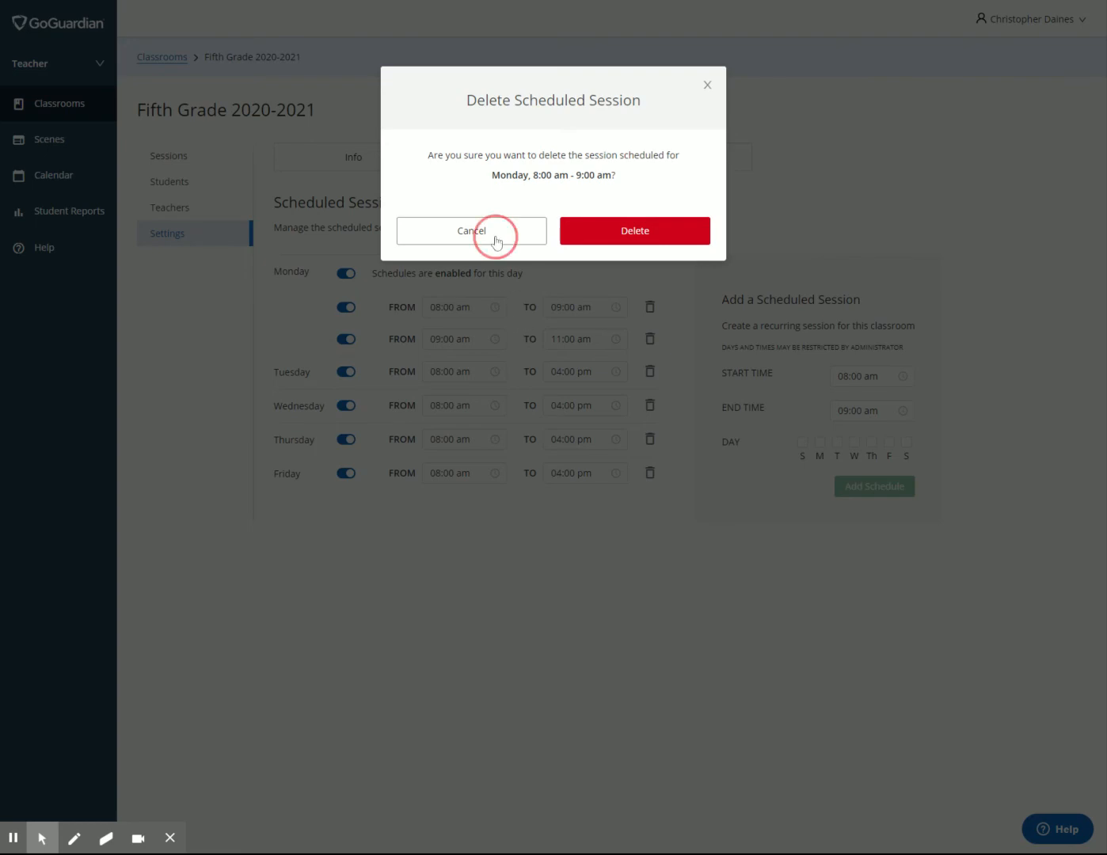
Step: Remove the extra Monday session and set Monday's end time back to 4:00 pm
left_click(649, 339)
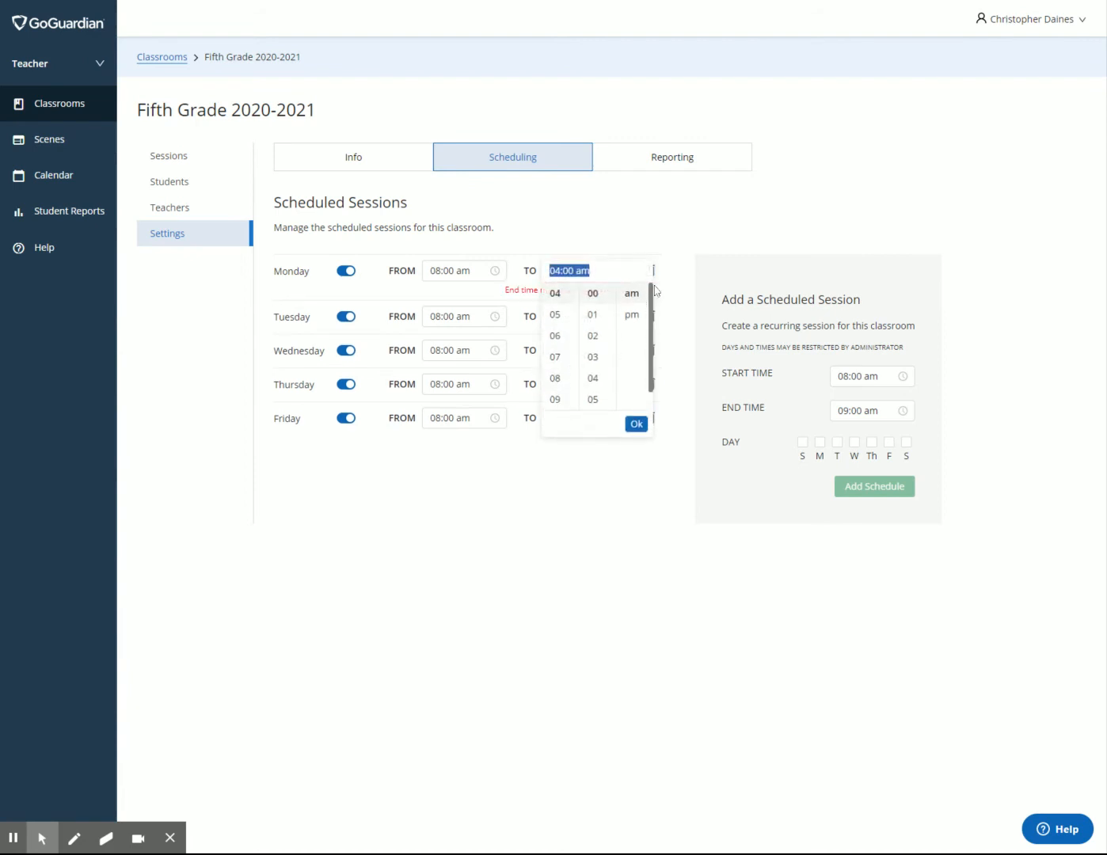
left_click(631, 314)
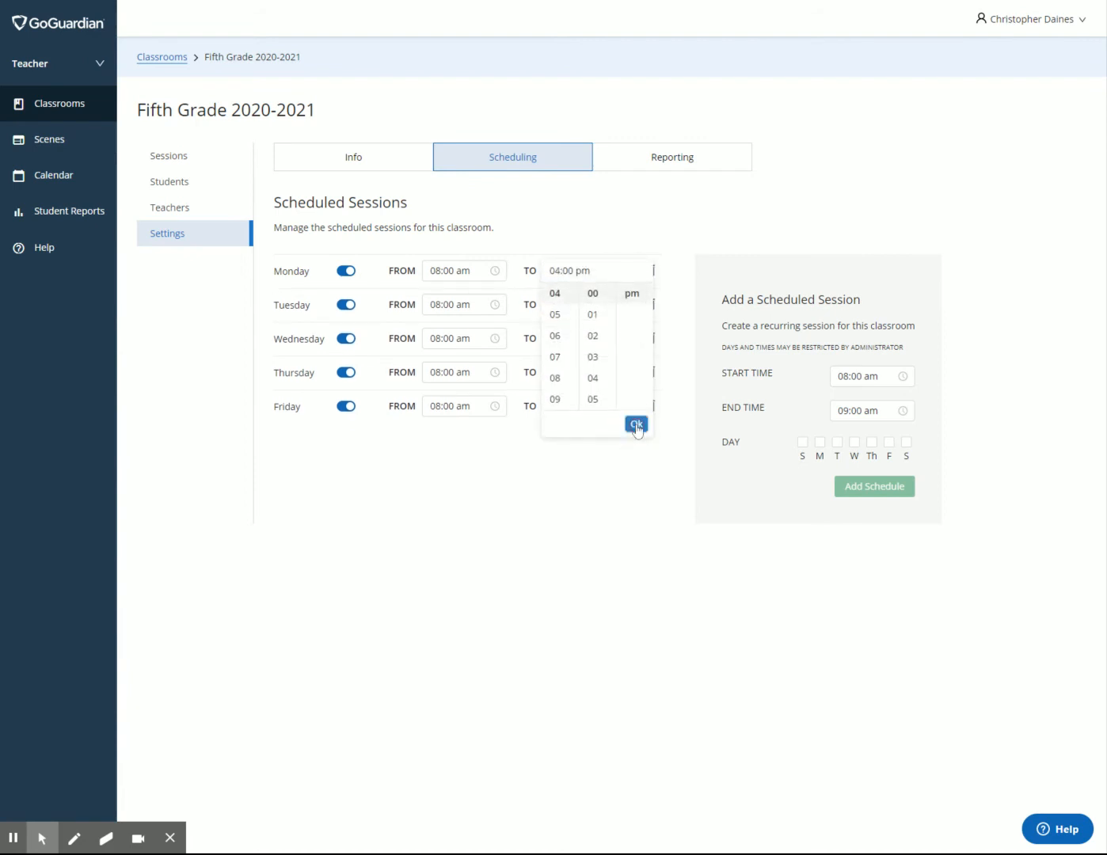
left_click(636, 425)
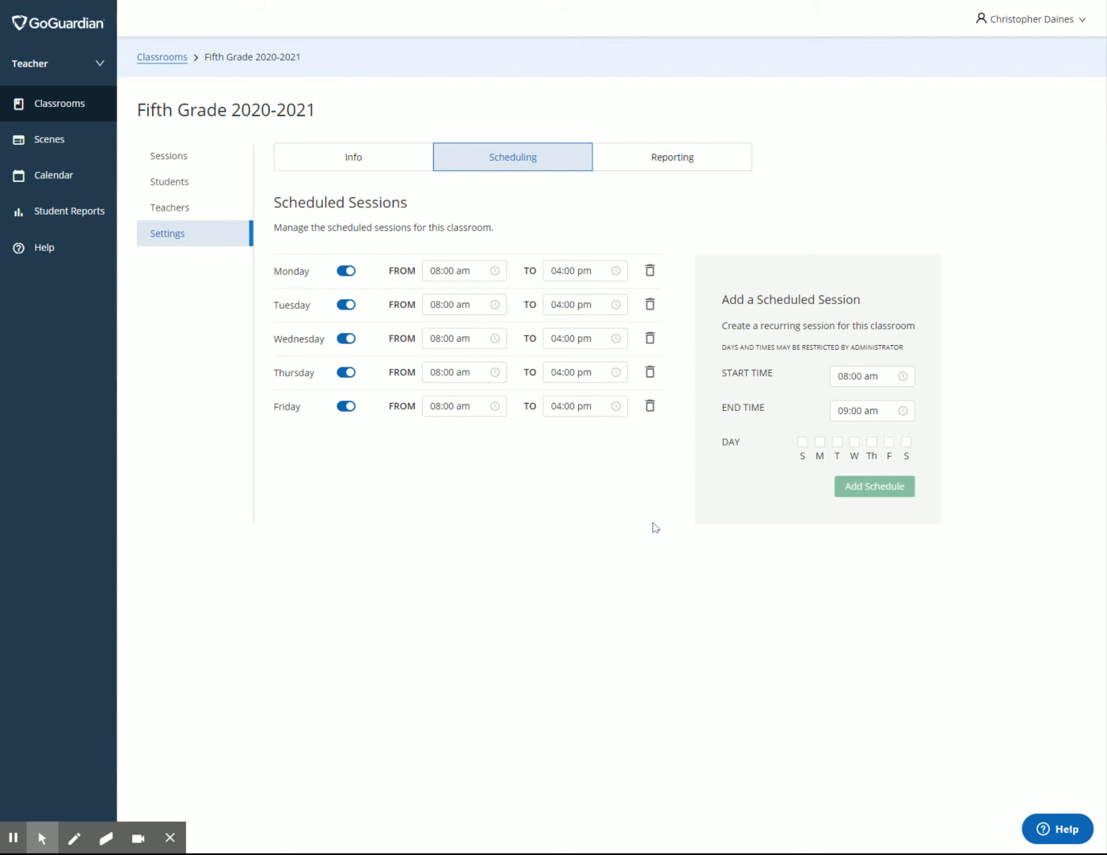
mouse_move(688, 564)
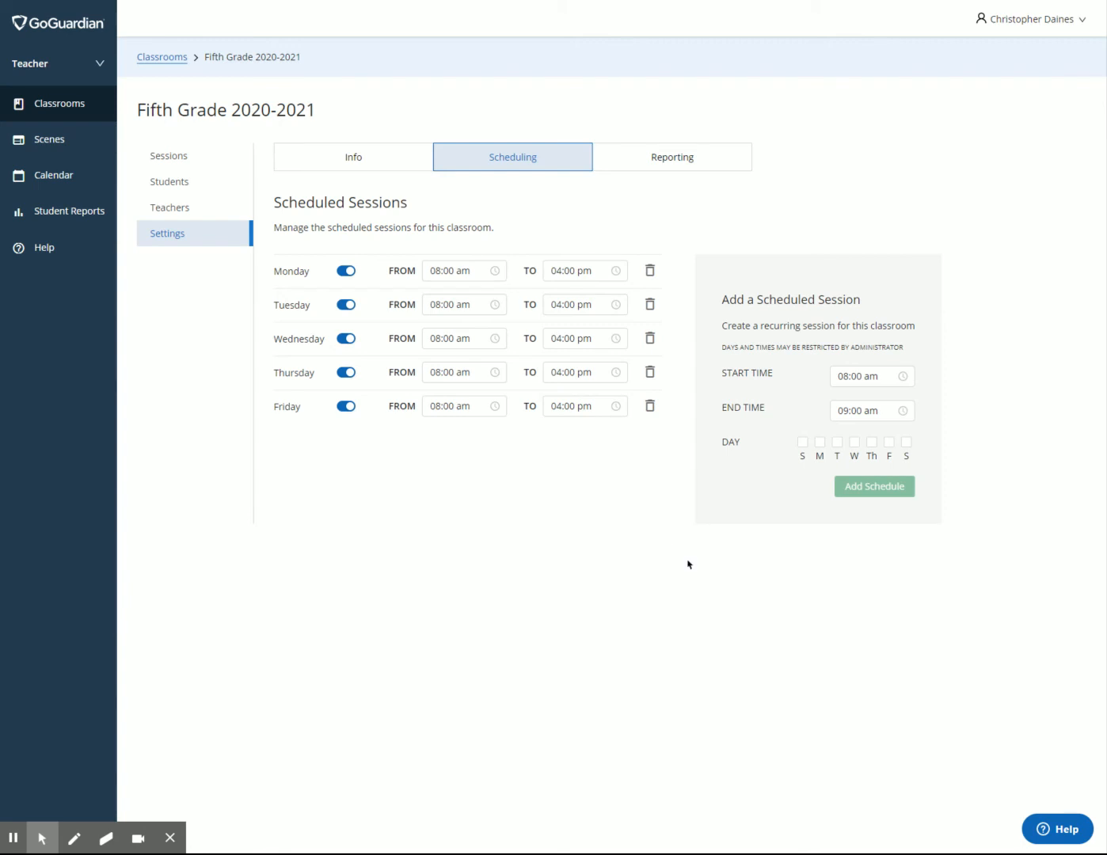
mouse_move(671, 578)
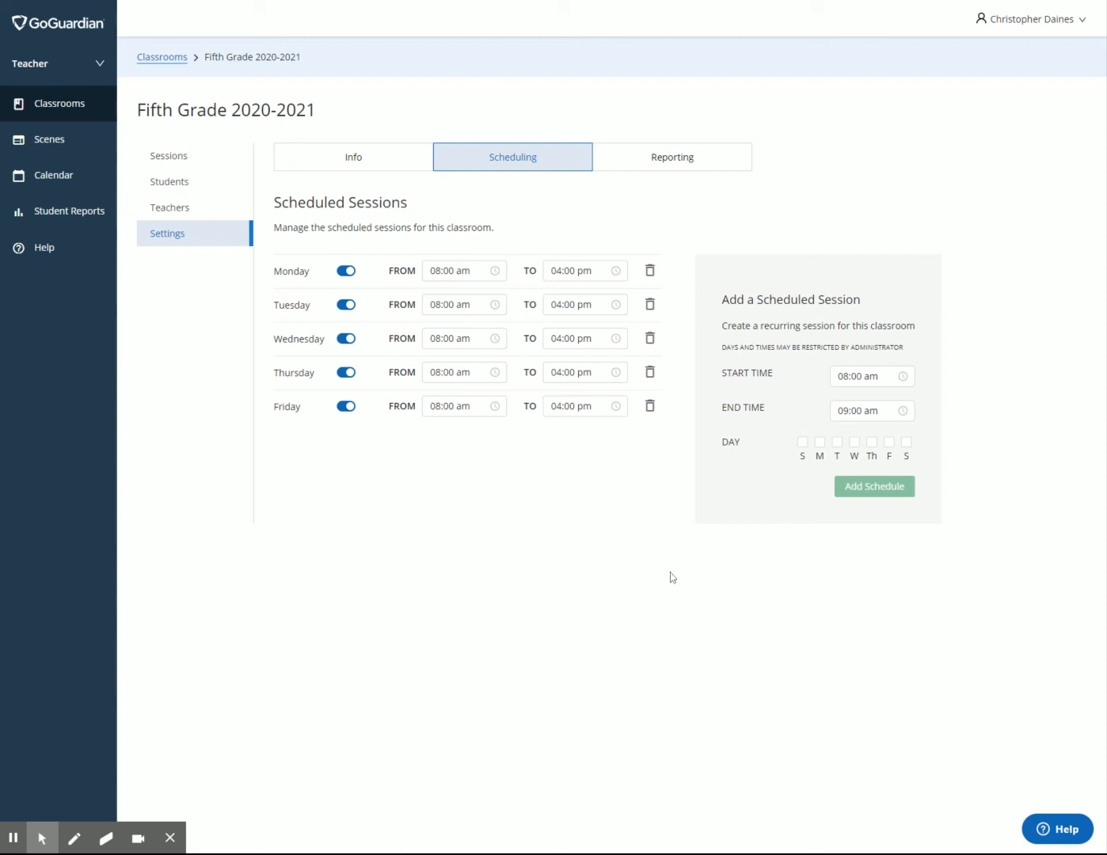
mouse_move(761, 624)
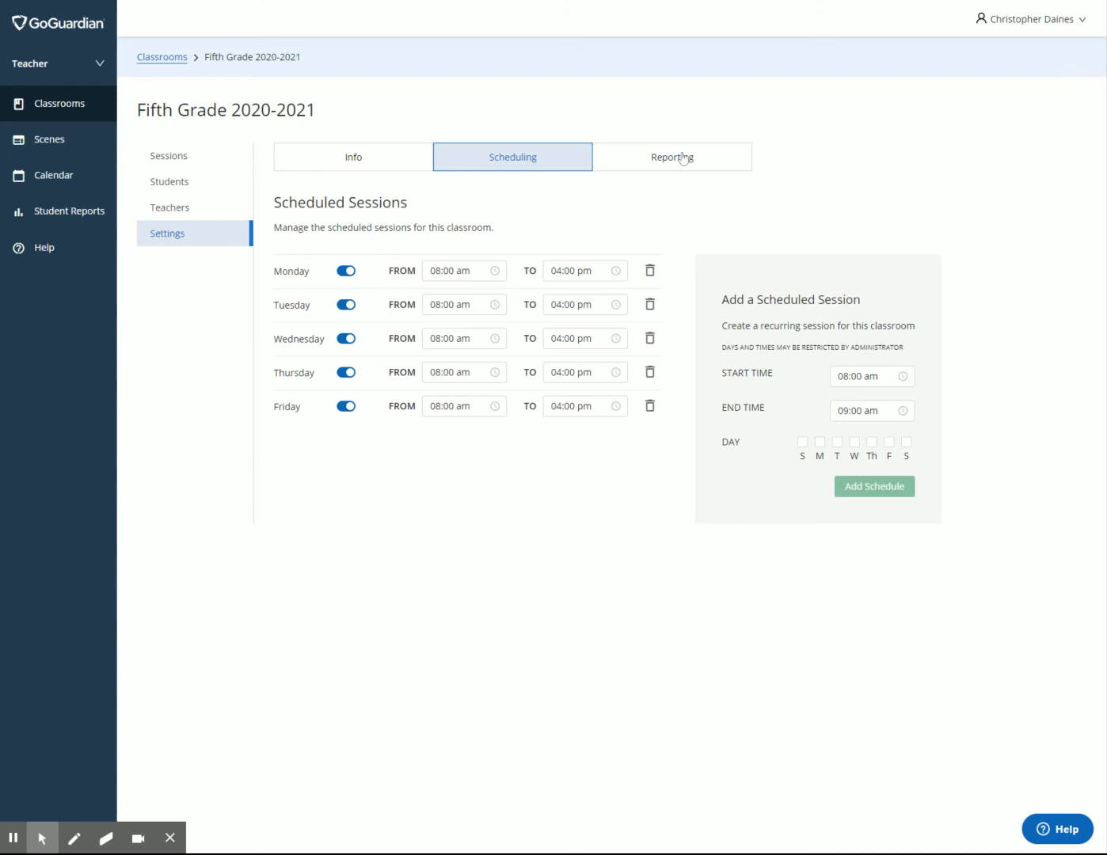
Step: Open the Reporting tab and check that session report emails are enabled
left_click(671, 156)
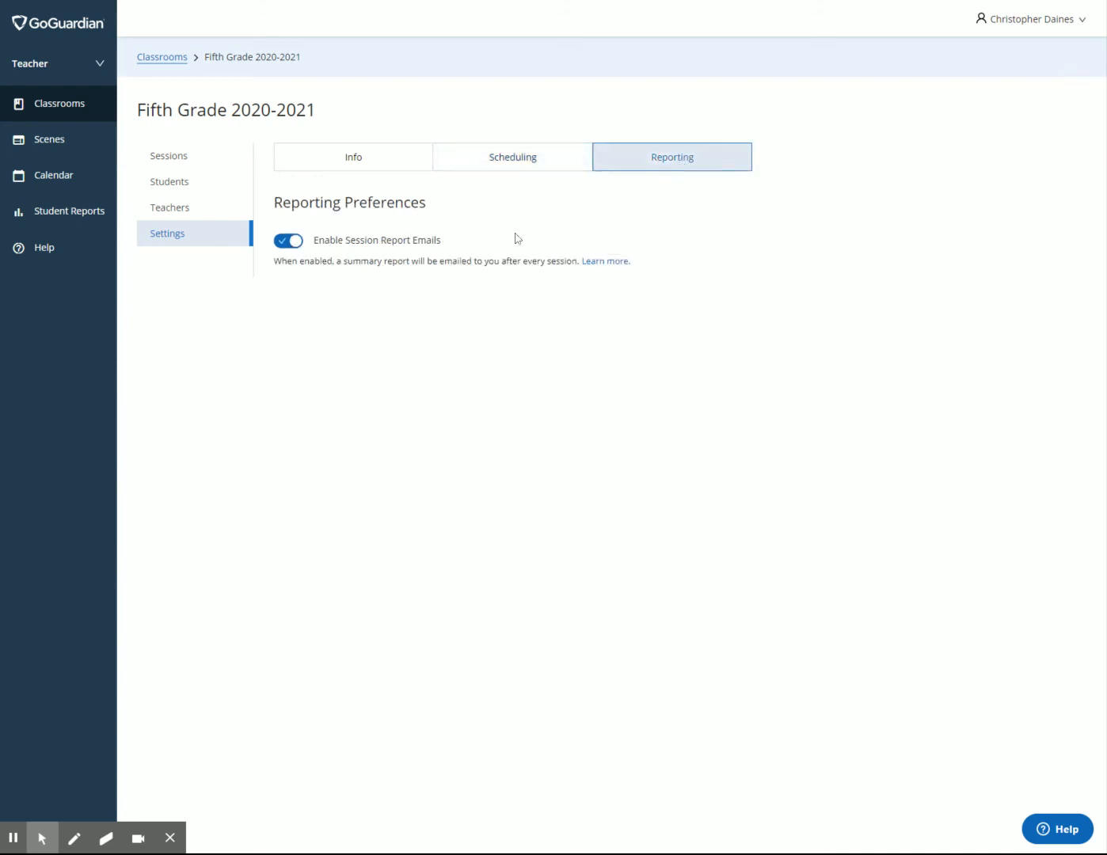